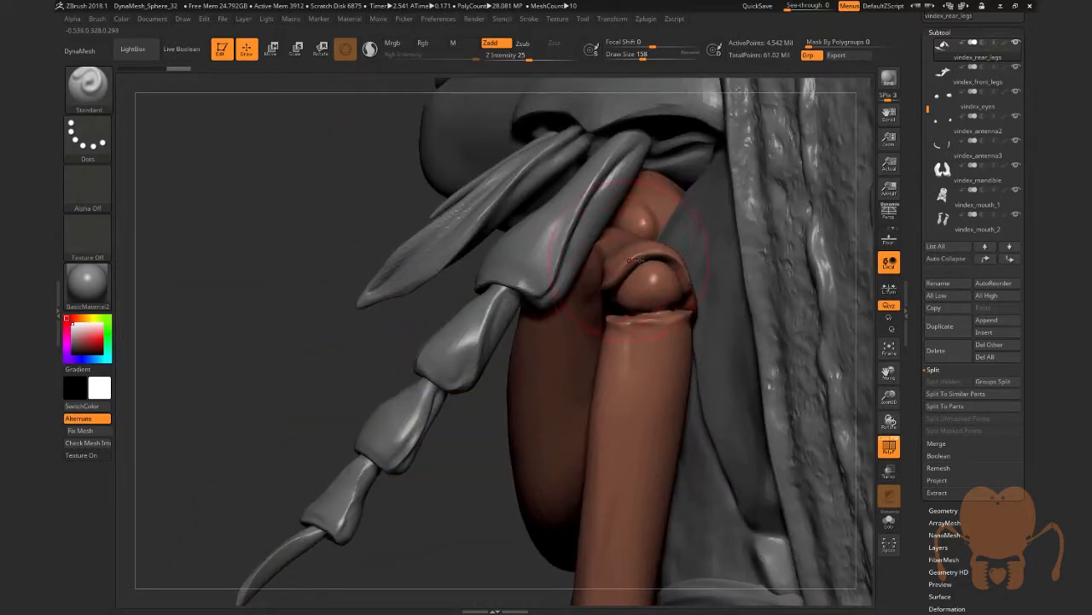
- Show the Polygroups options and display colour-coded polygroups on the leg and mouth subtools
click(638, 300)
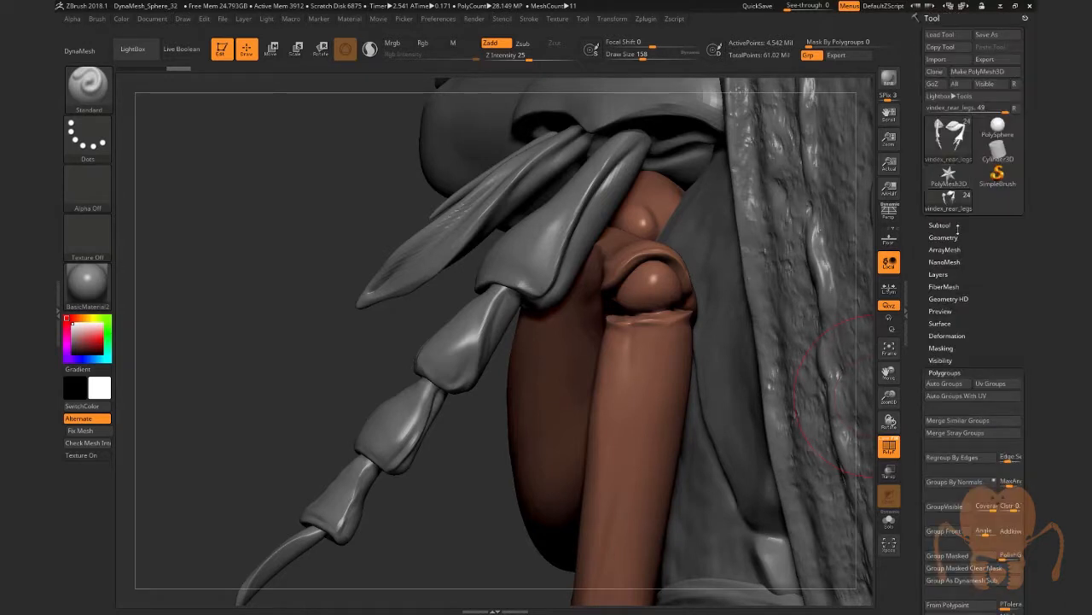
click(943, 237)
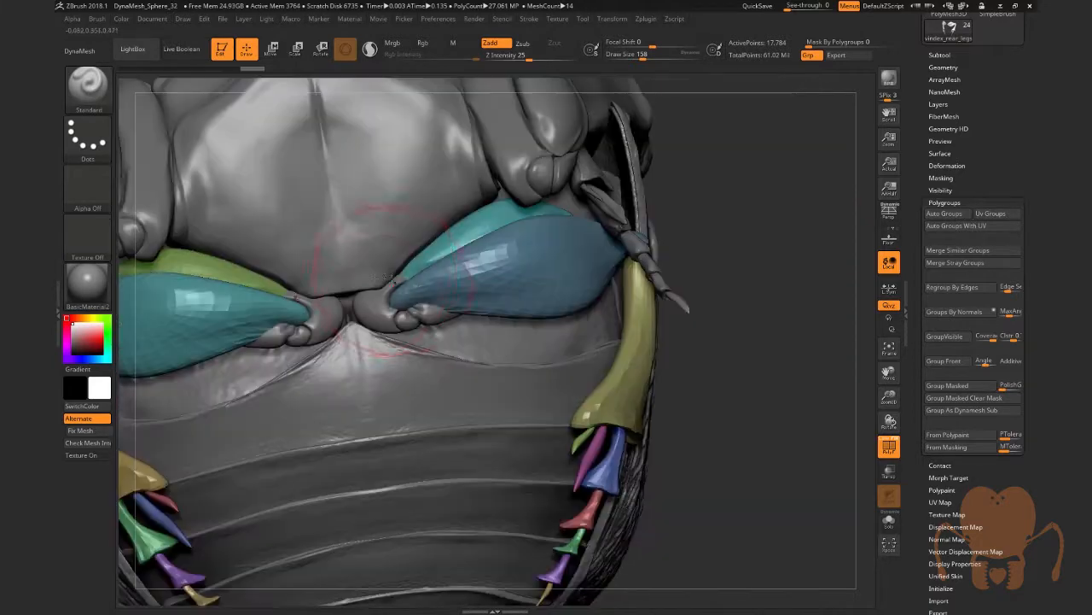
mouse_move(580, 291)
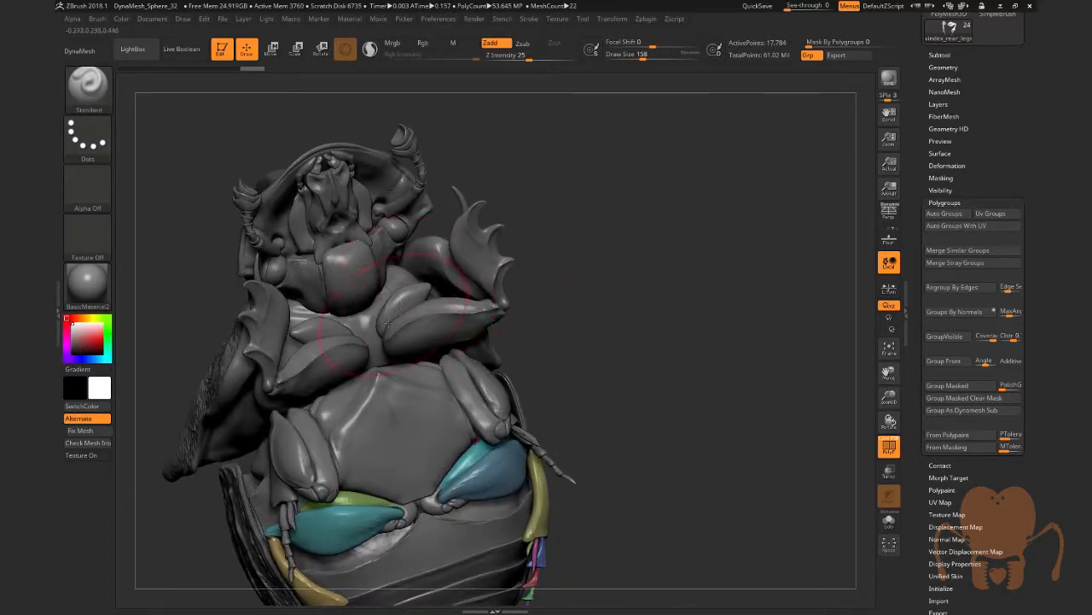
drag(389, 324, 520, 327)
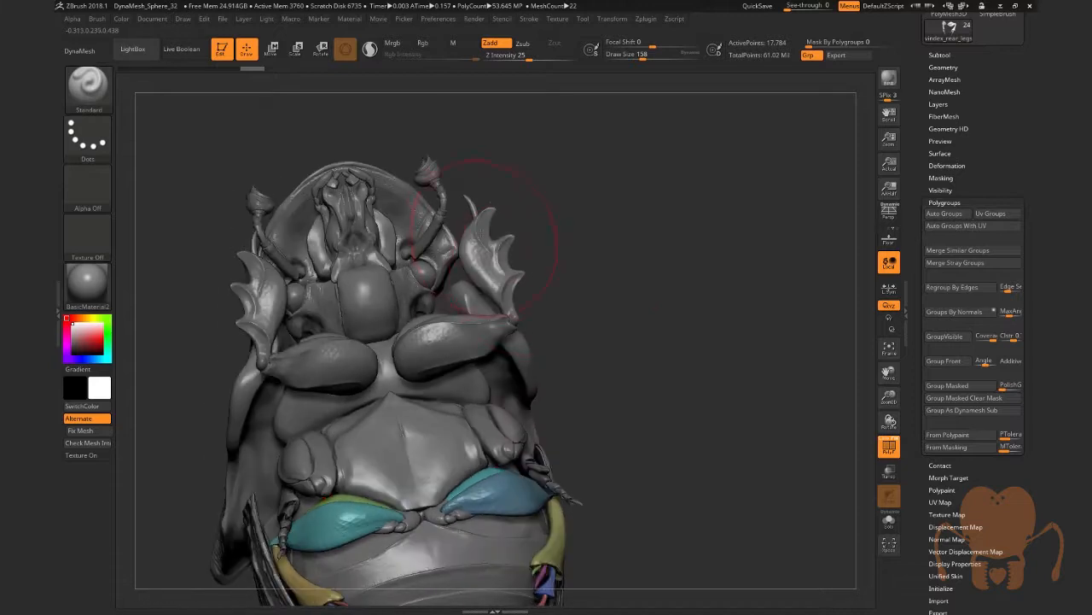
mouse_move(499, 243)
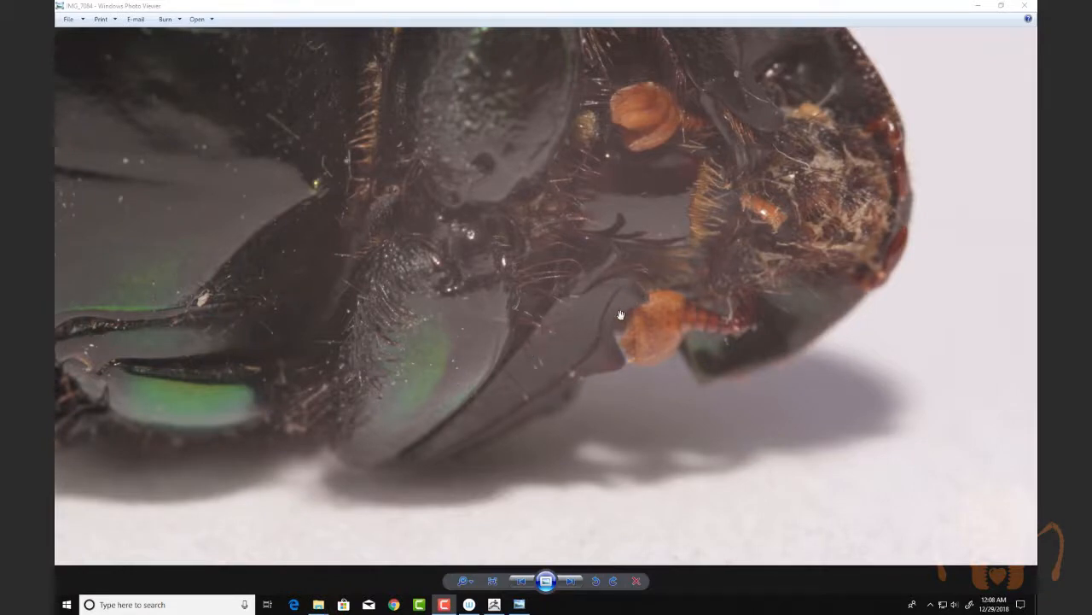
mouse_move(566, 299)
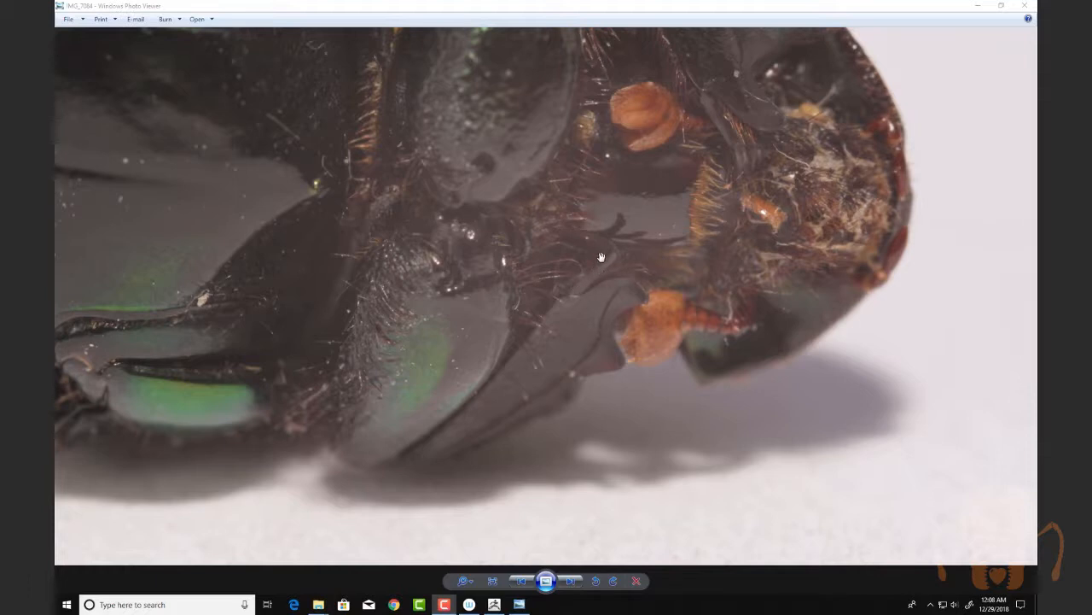
mouse_move(638, 290)
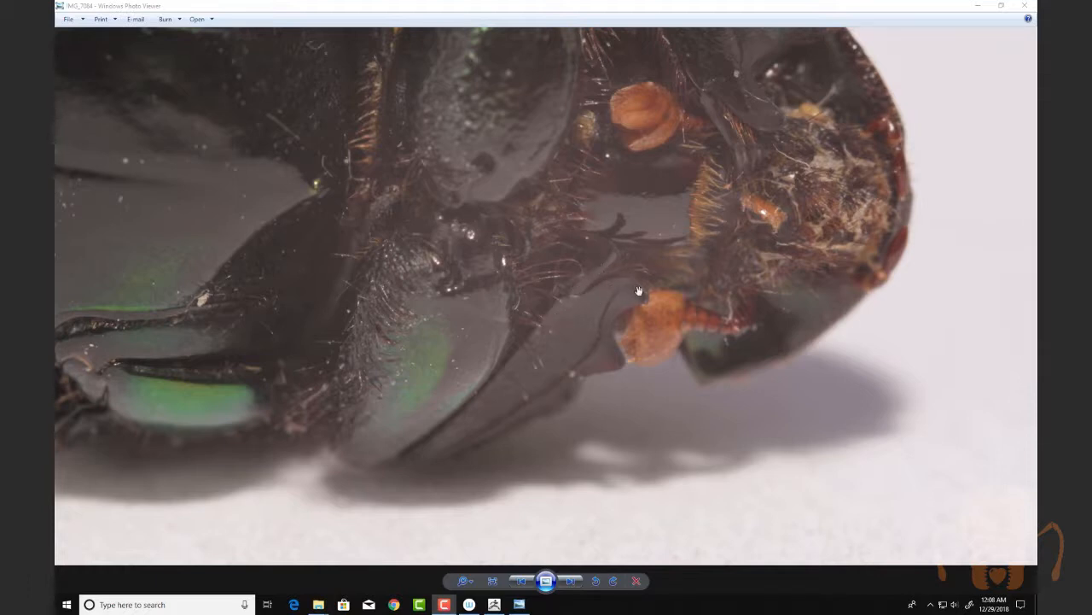
mouse_move(574, 401)
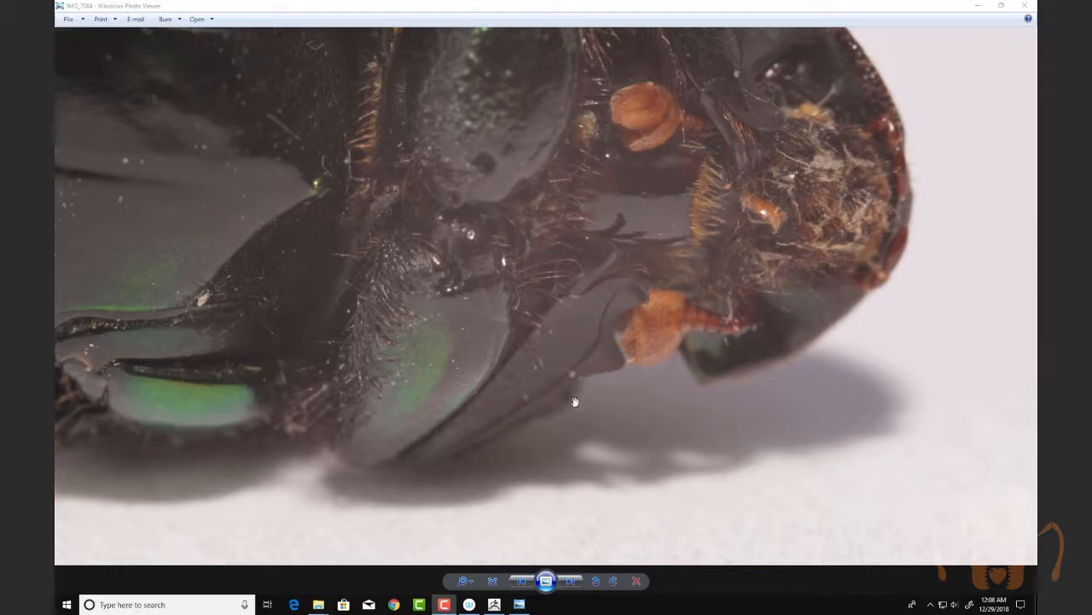
mouse_move(502, 283)
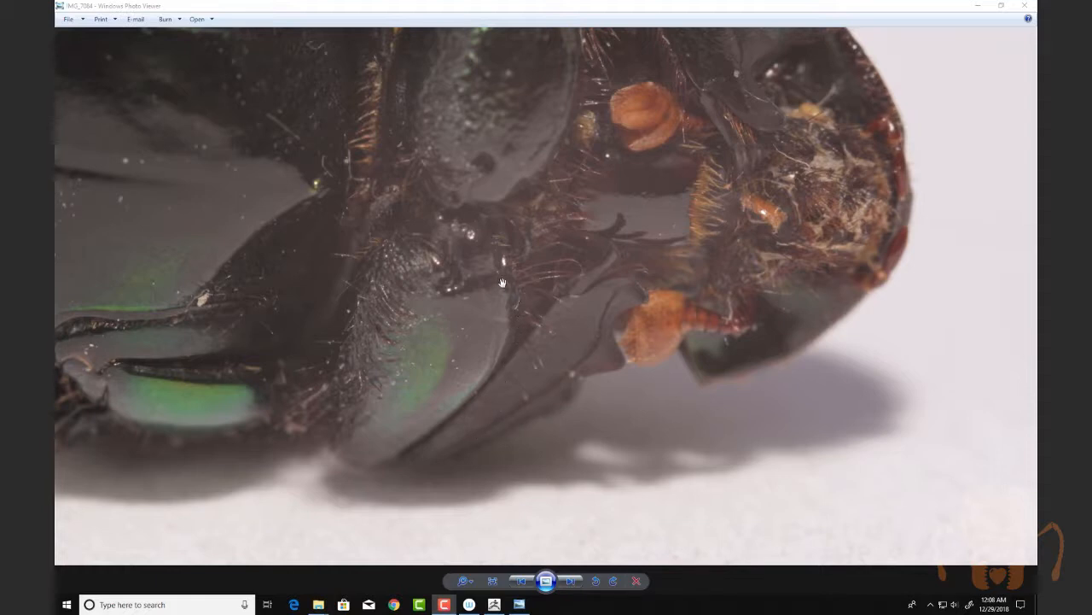
mouse_move(553, 282)
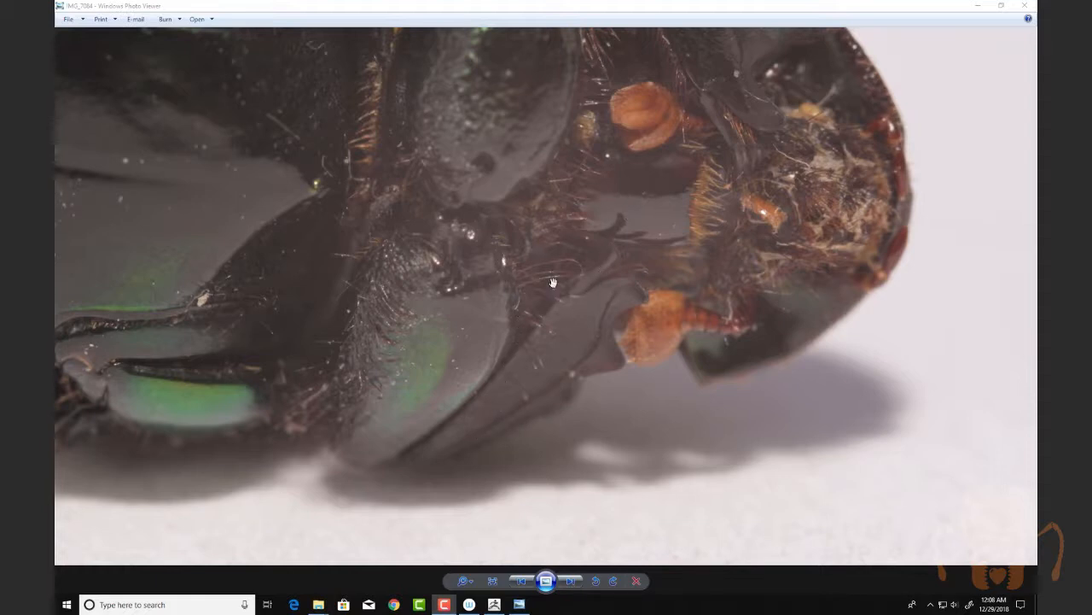
mouse_move(478, 309)
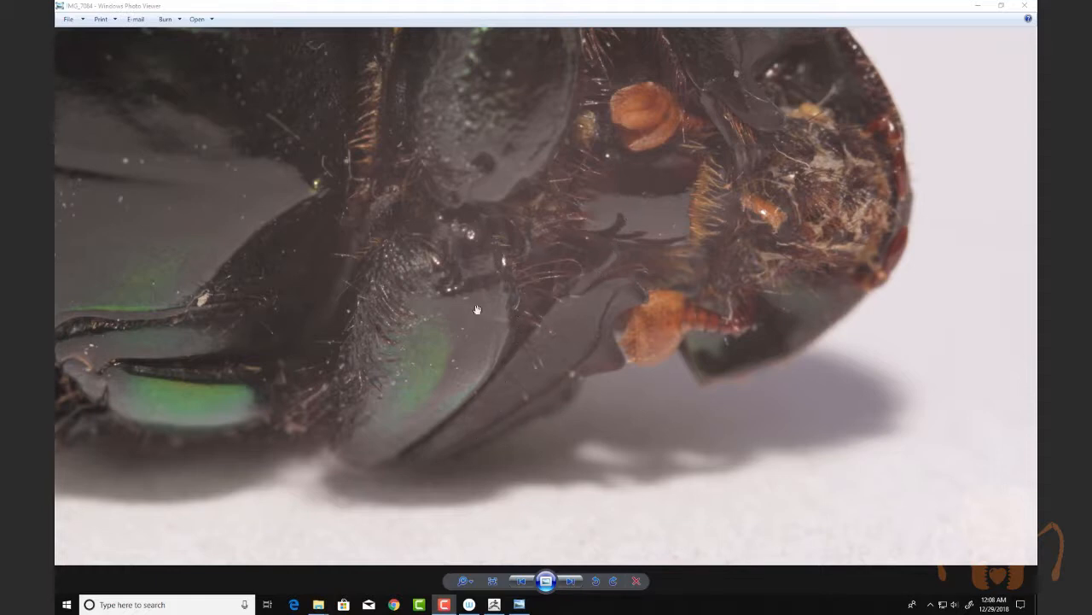
mouse_move(451, 333)
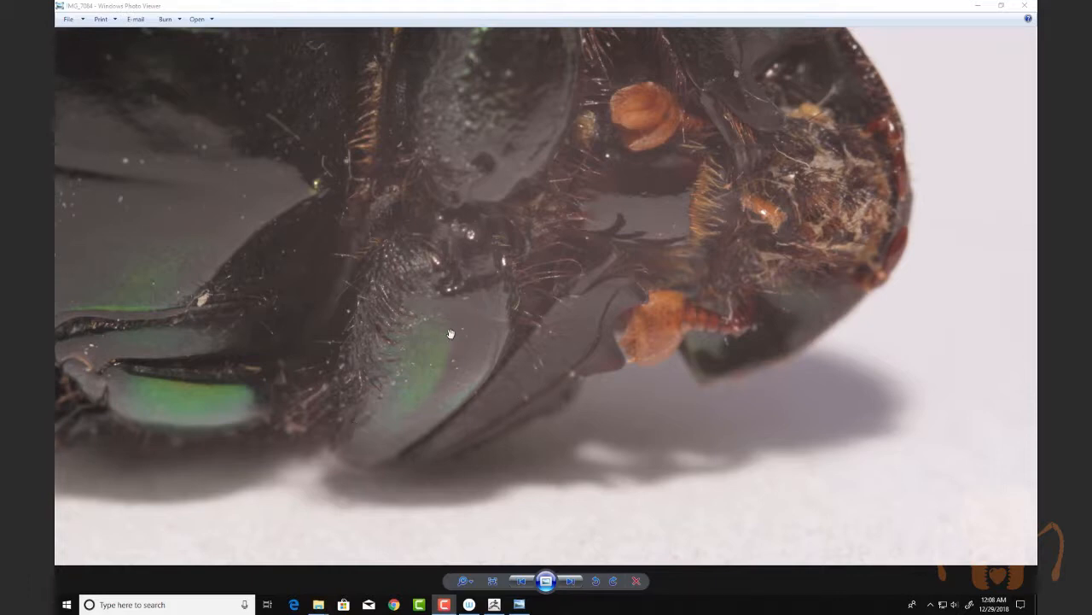
mouse_move(881, 25)
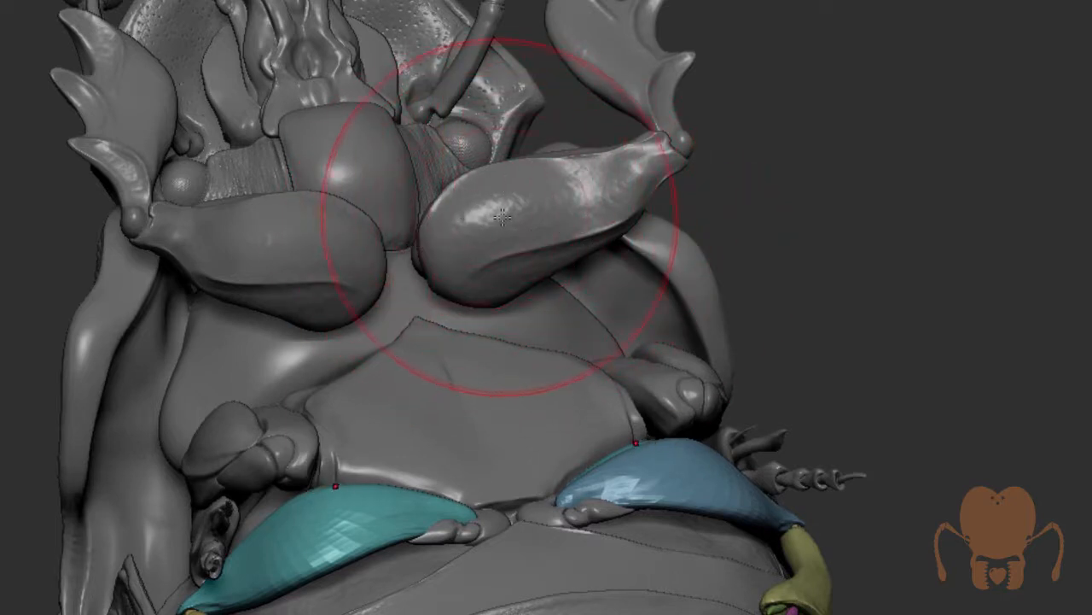
- Orbit around the femur to inspect its pitted edge groove and bumpy chitin surface from several sides
drag(504, 218, 956, 252)
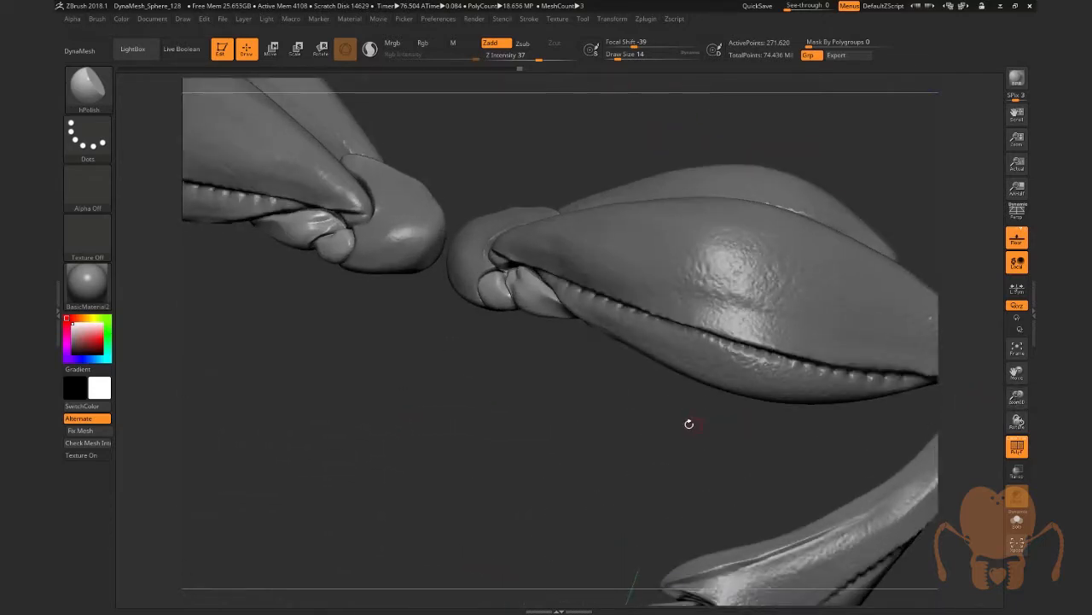
drag(689, 423, 945, 364)
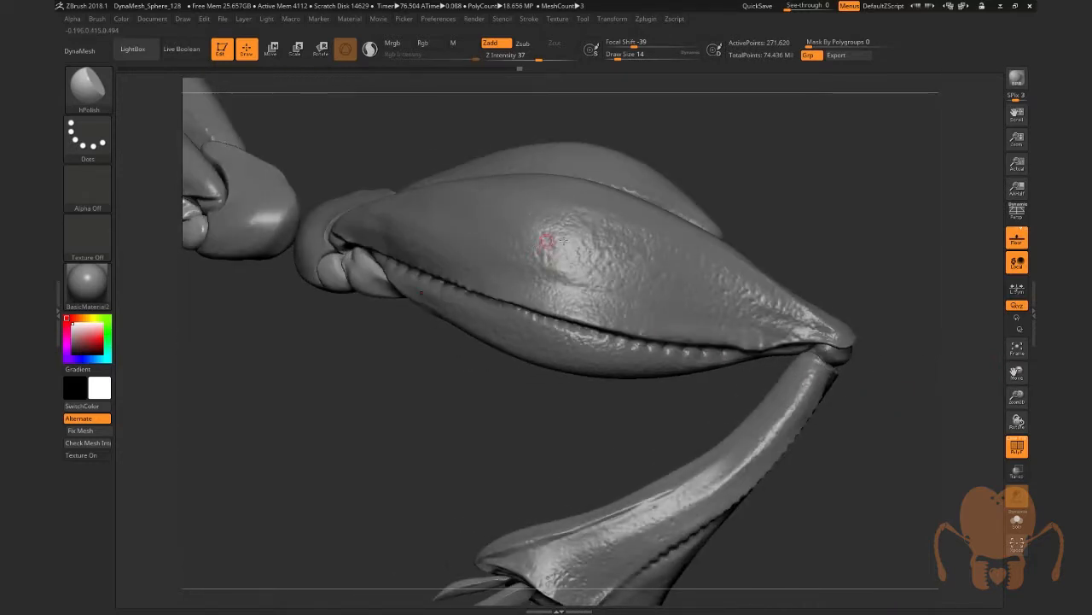
drag(555, 239, 461, 303)
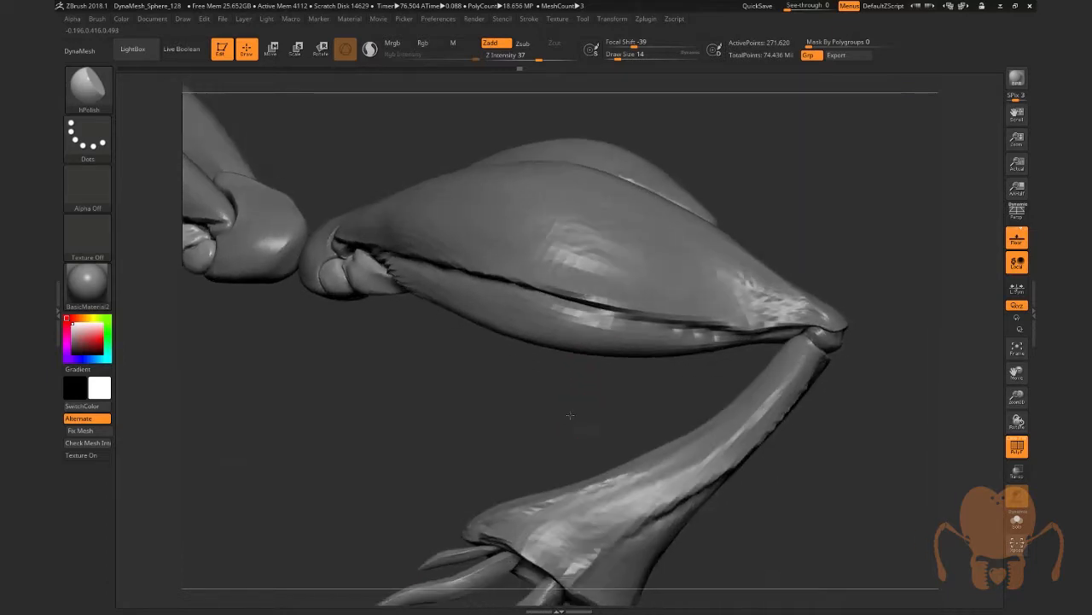
drag(571, 416, 543, 352)
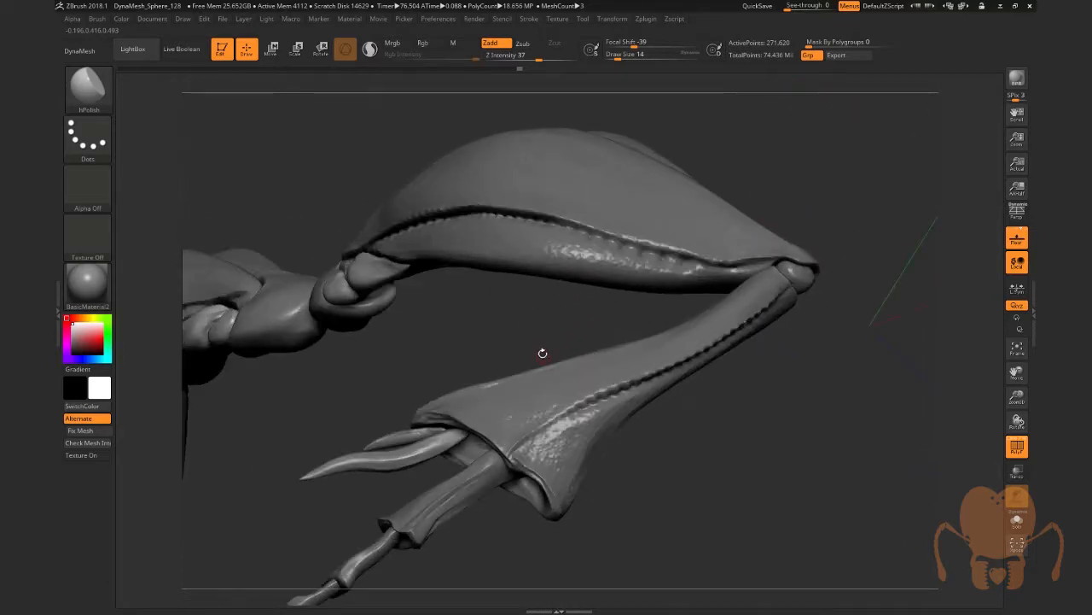
drag(543, 352, 537, 349)
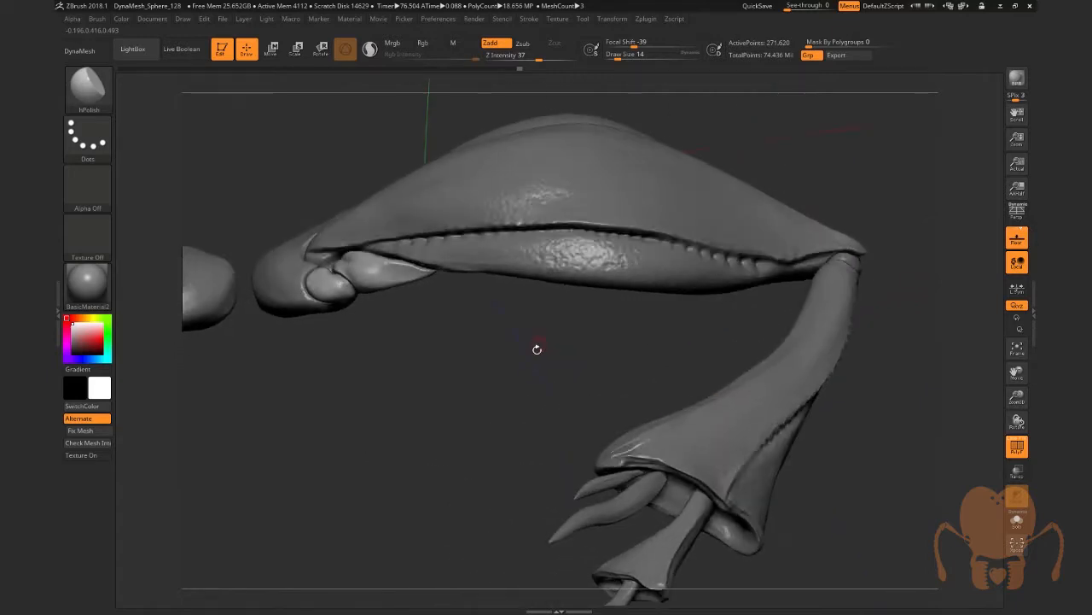
drag(537, 350, 563, 243)
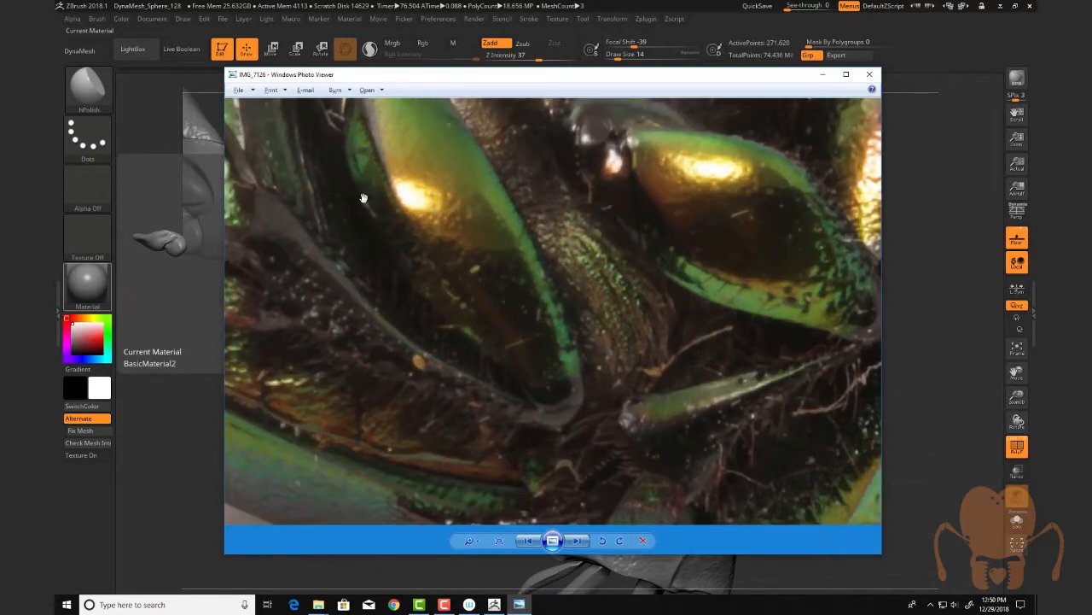
mouse_move(473, 337)
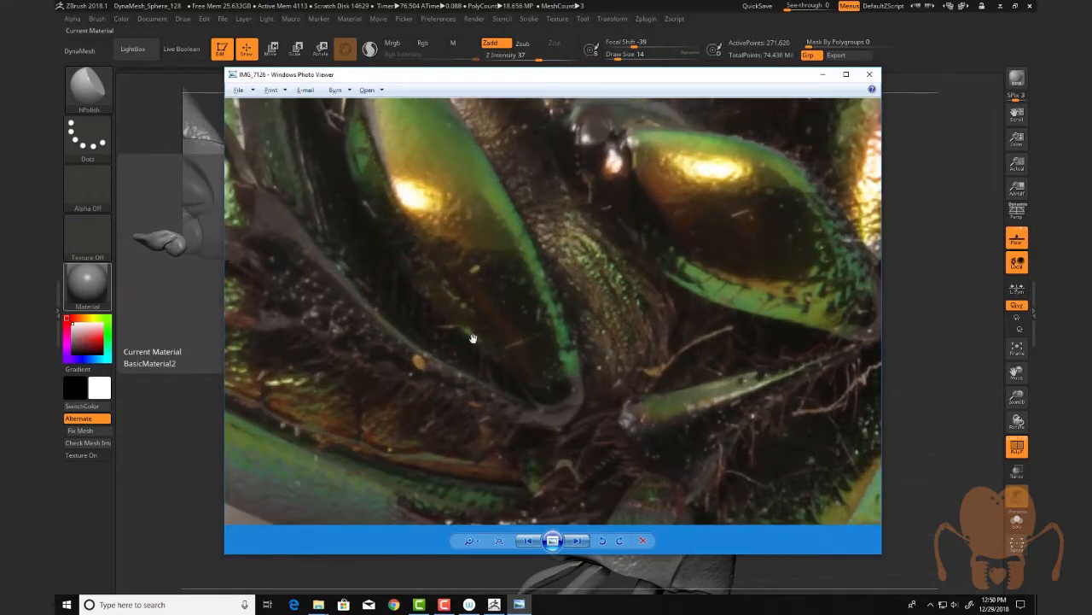
mouse_move(326, 280)
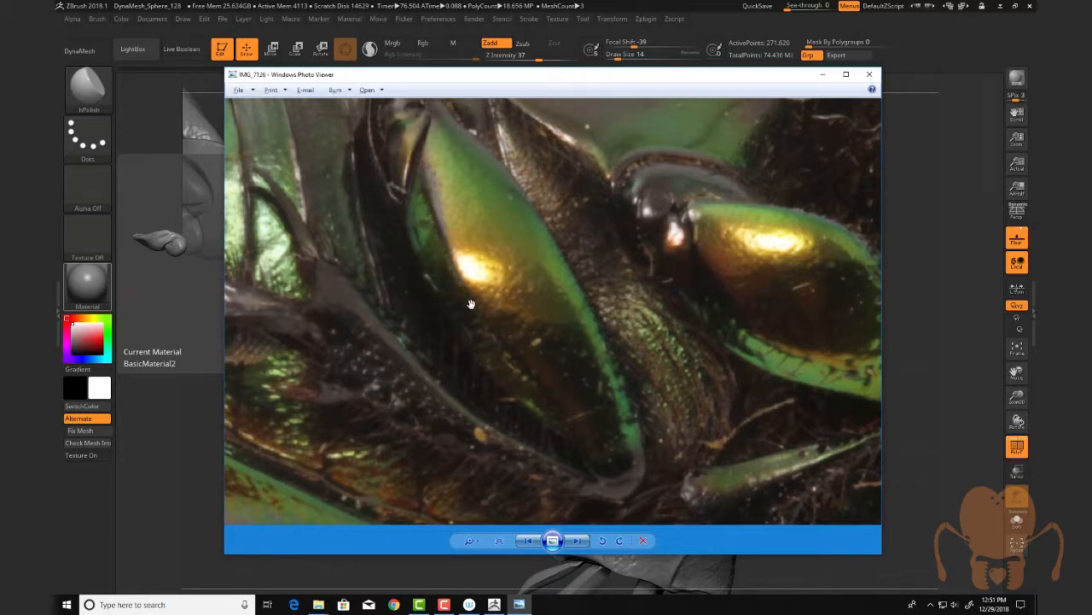
mouse_move(513, 331)
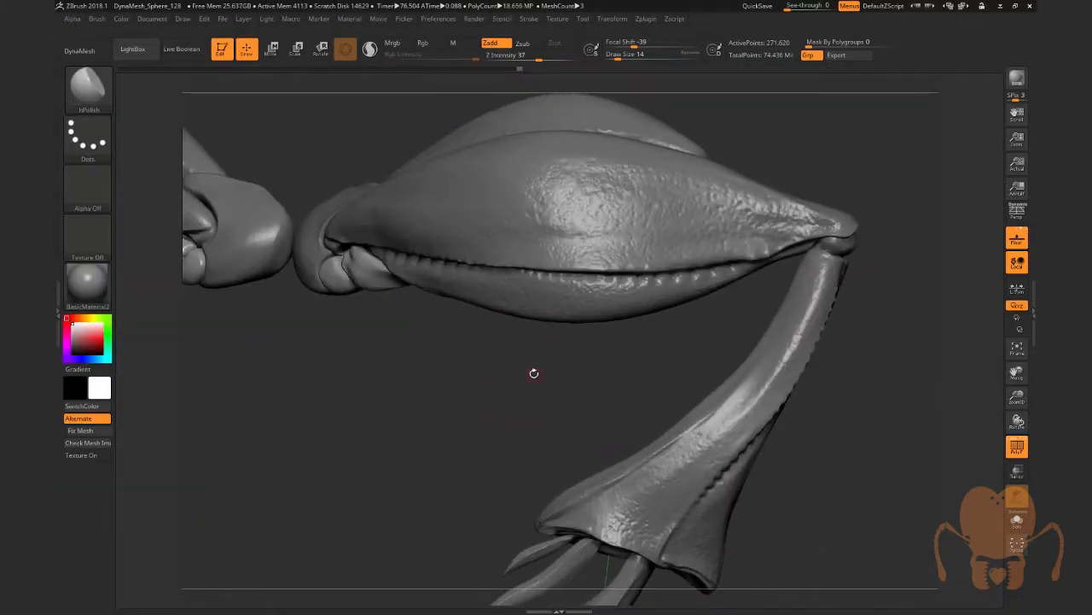
- Orbit the femur to view its lower edge before showing the rear-leg subtool
drag(534, 373, 468, 357)
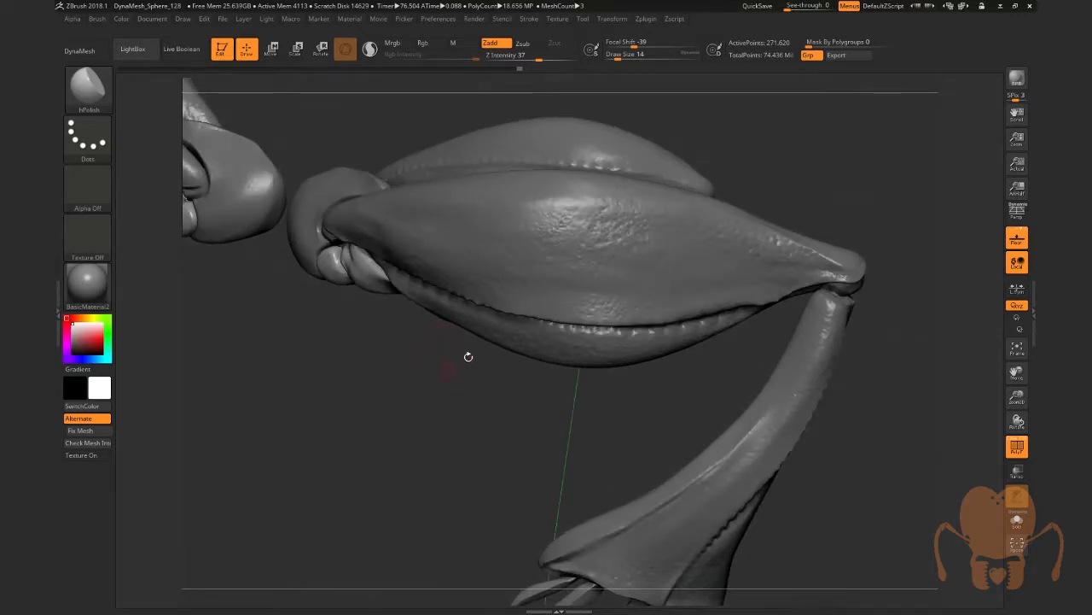
drag(468, 356, 541, 397)
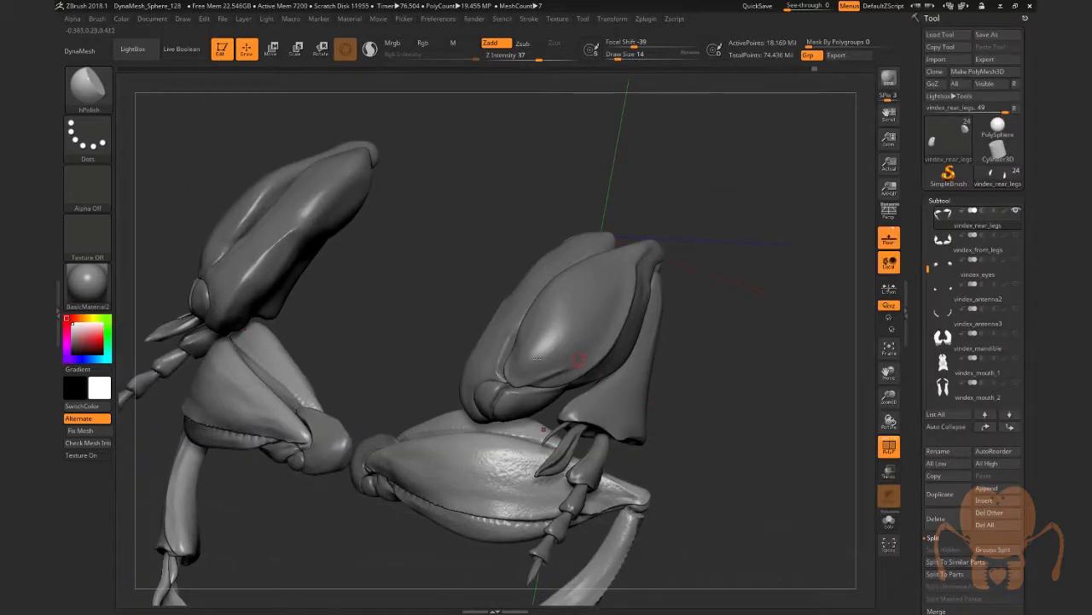
mouse_move(644, 343)
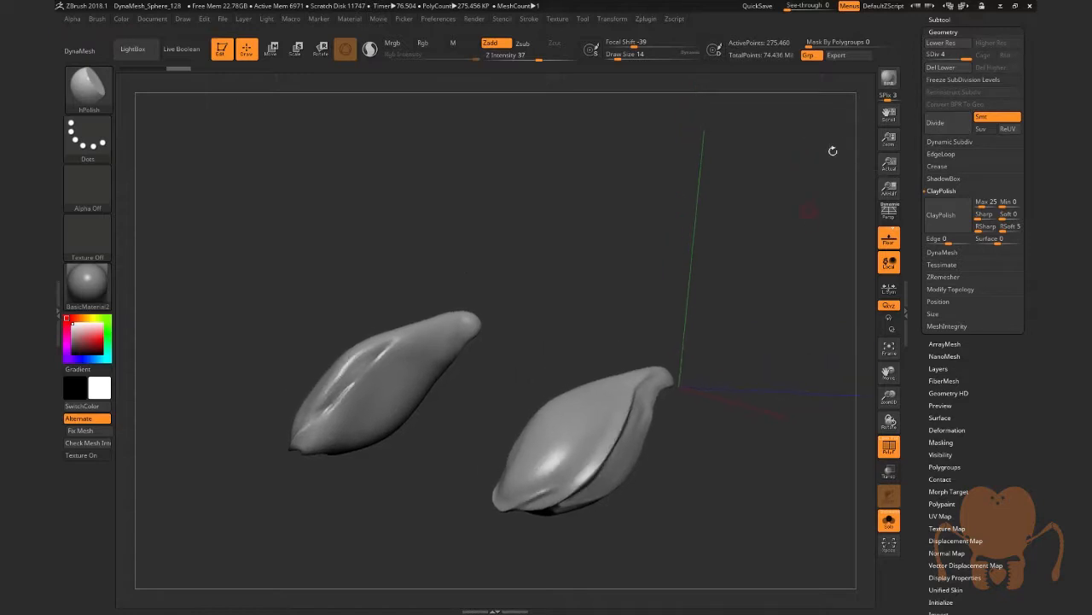
- Subdivide the two femur pieces twice, up to level six for finer detail
click(935, 122)
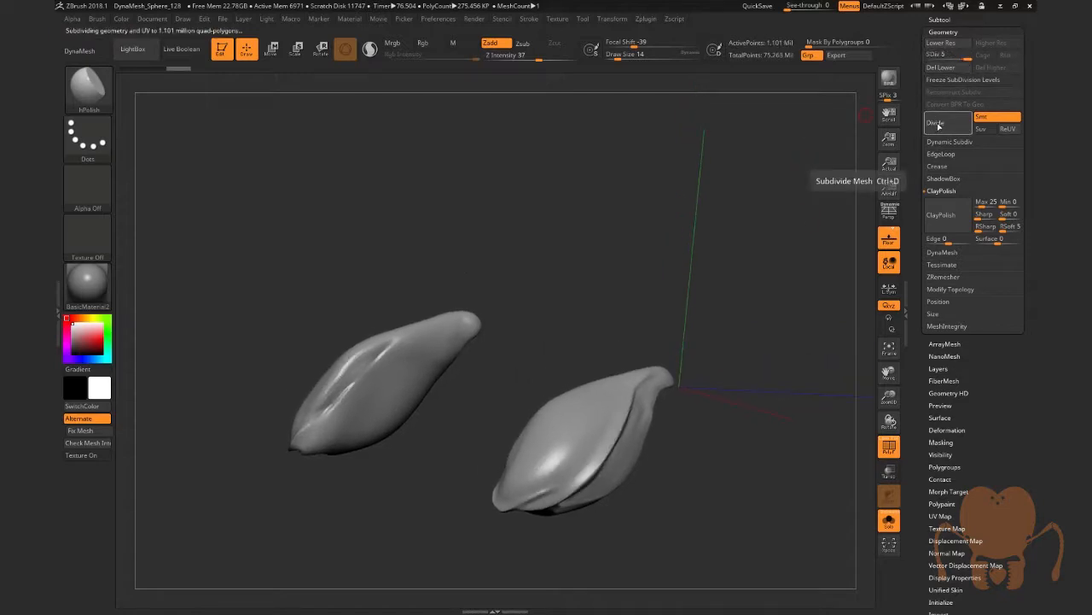
click(935, 122)
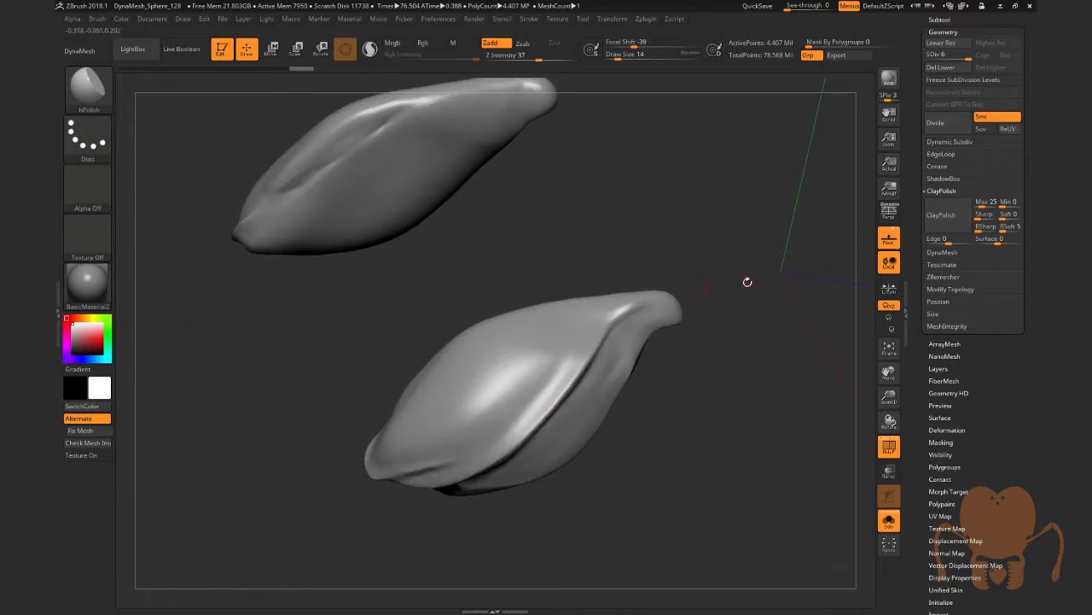
- Orbit the model to bring the upper leg segments into view
drag(747, 281, 727, 396)
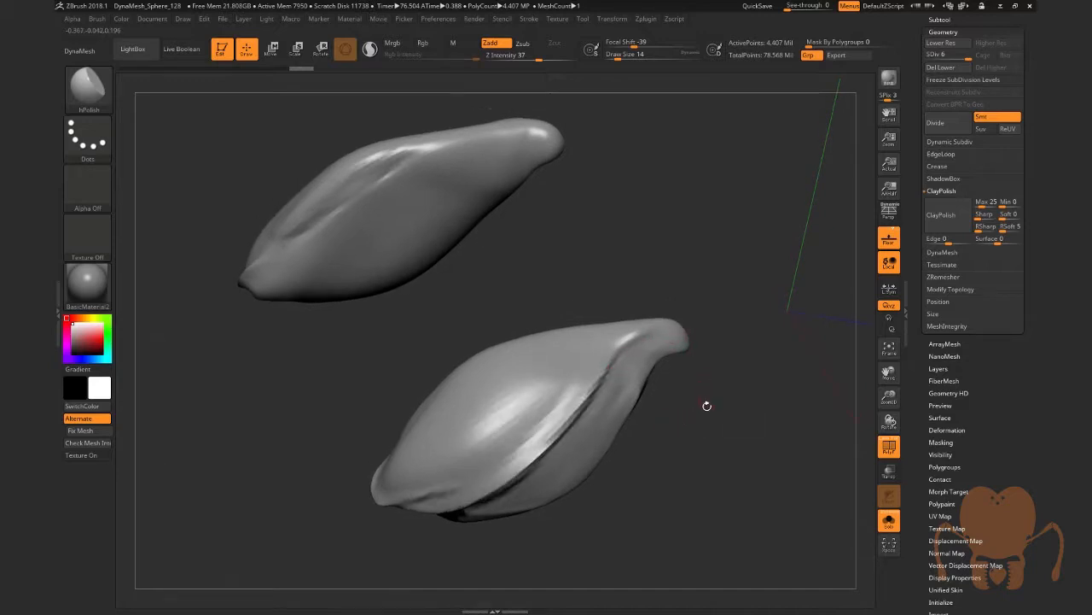
drag(707, 405, 302, 248)
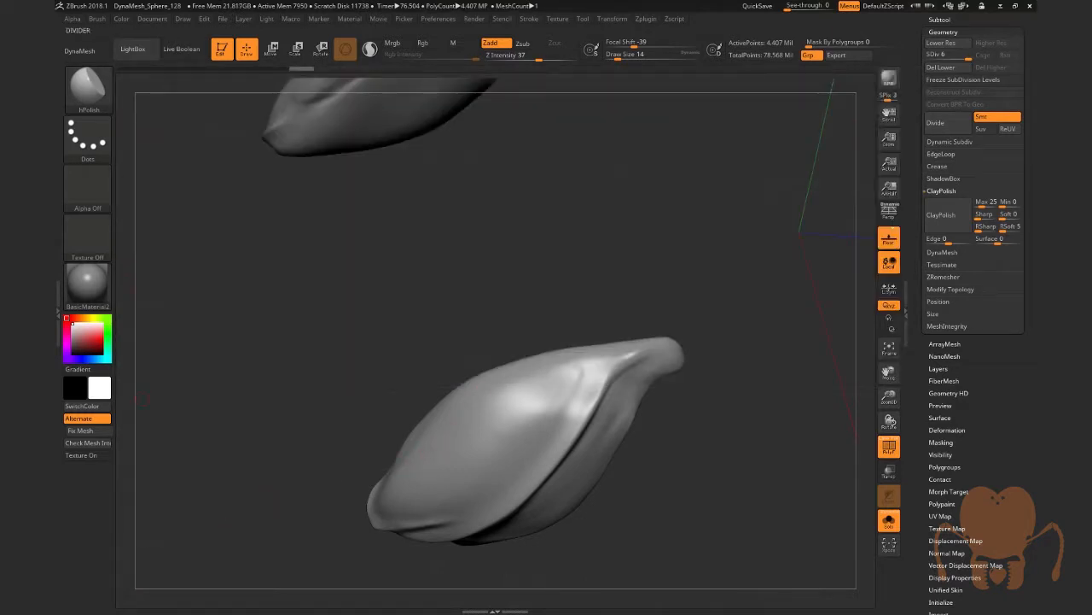
mouse_move(89, 277)
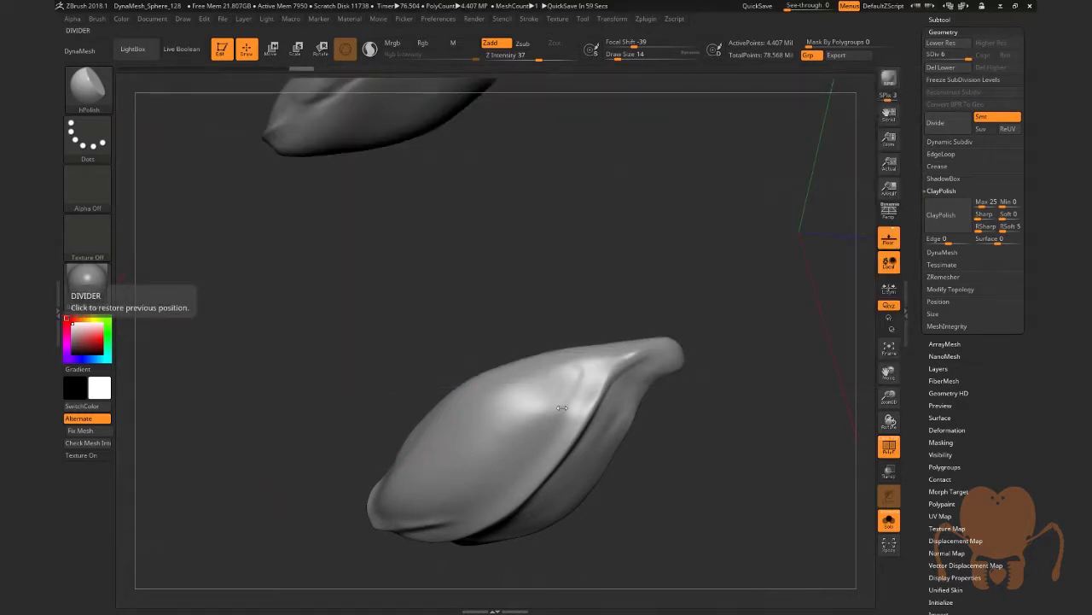
mouse_move(525, 495)
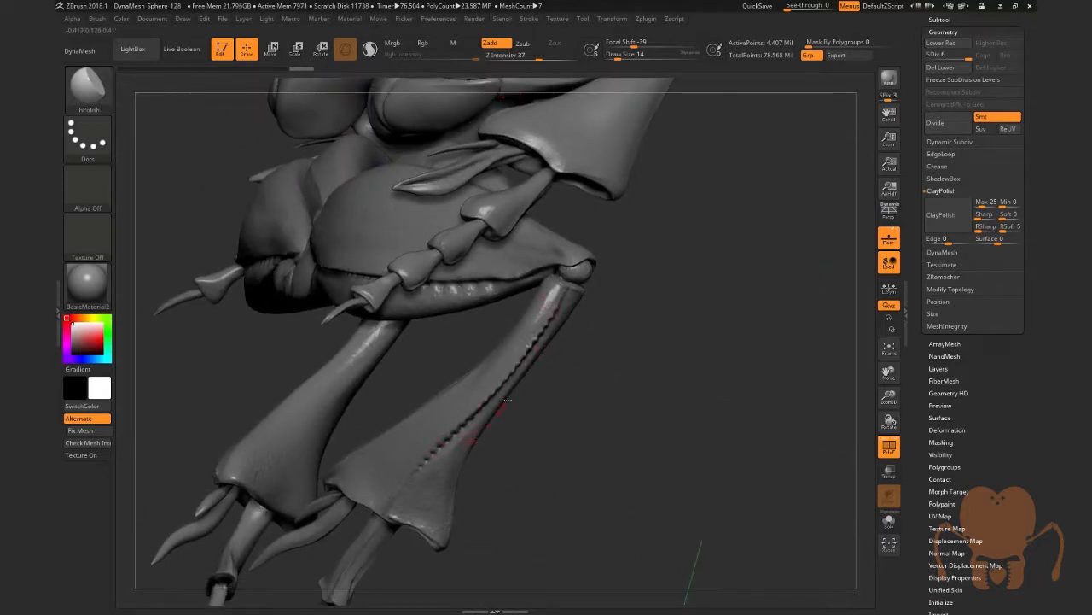
drag(507, 398, 694, 446)
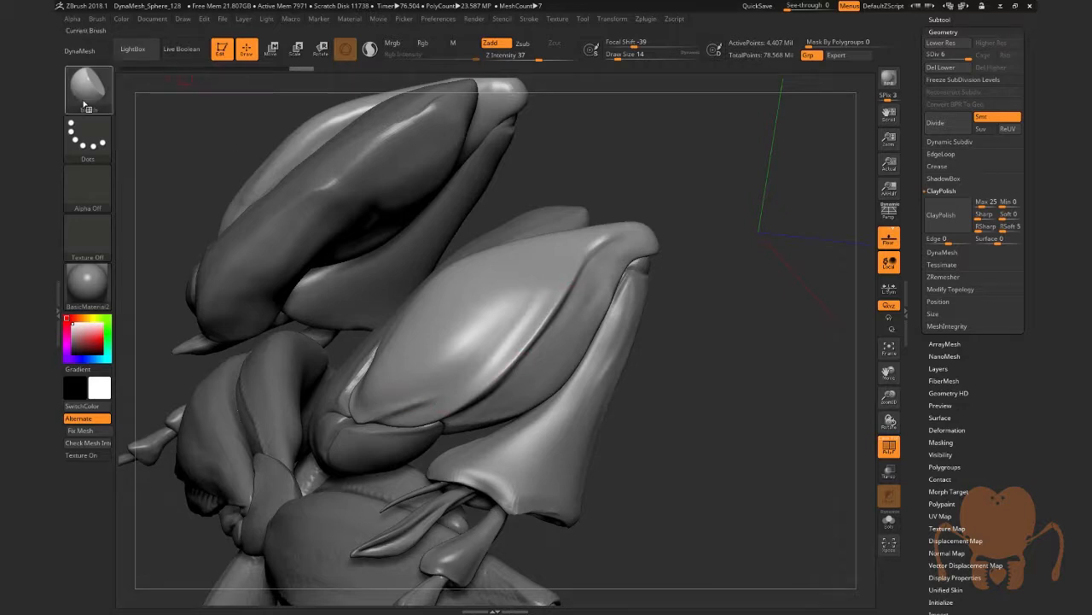
- Pick the DamStandard brush and set its orientation spin along the stroke for carving the crease
click(89, 89)
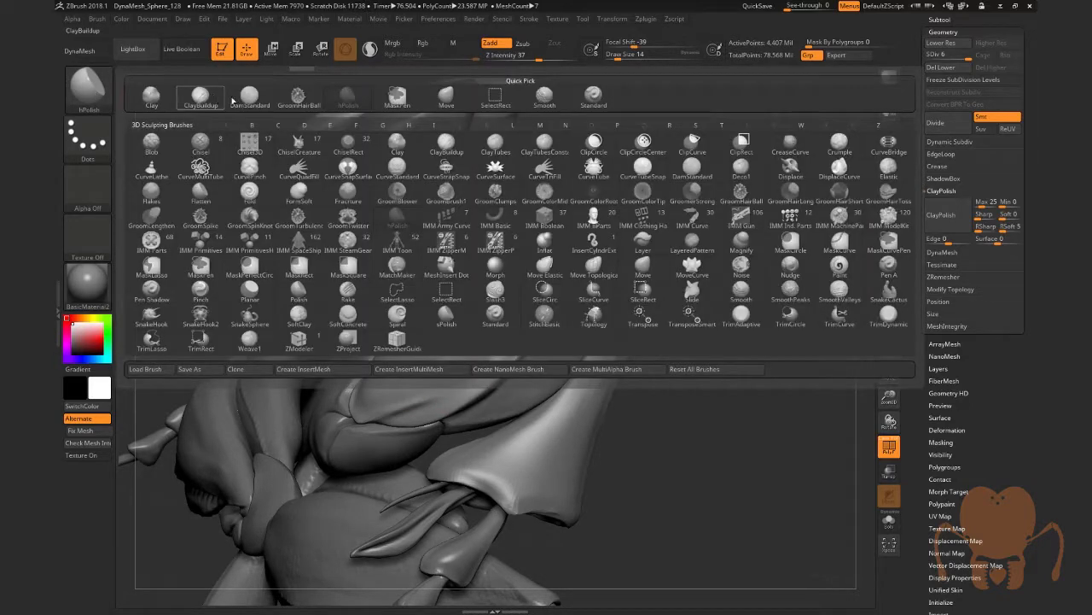
click(249, 94)
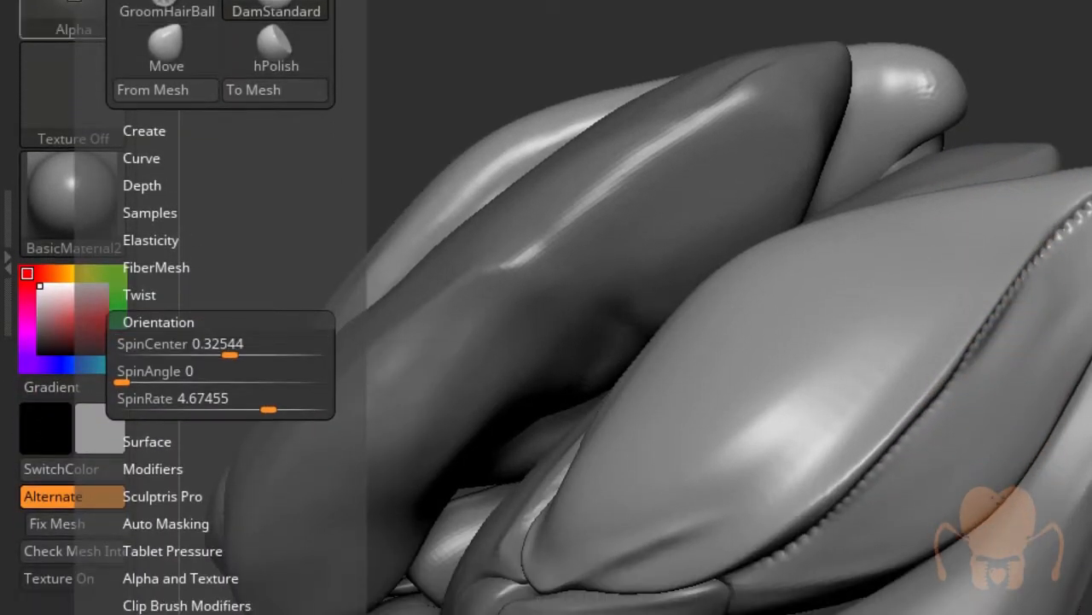
click(743, 465)
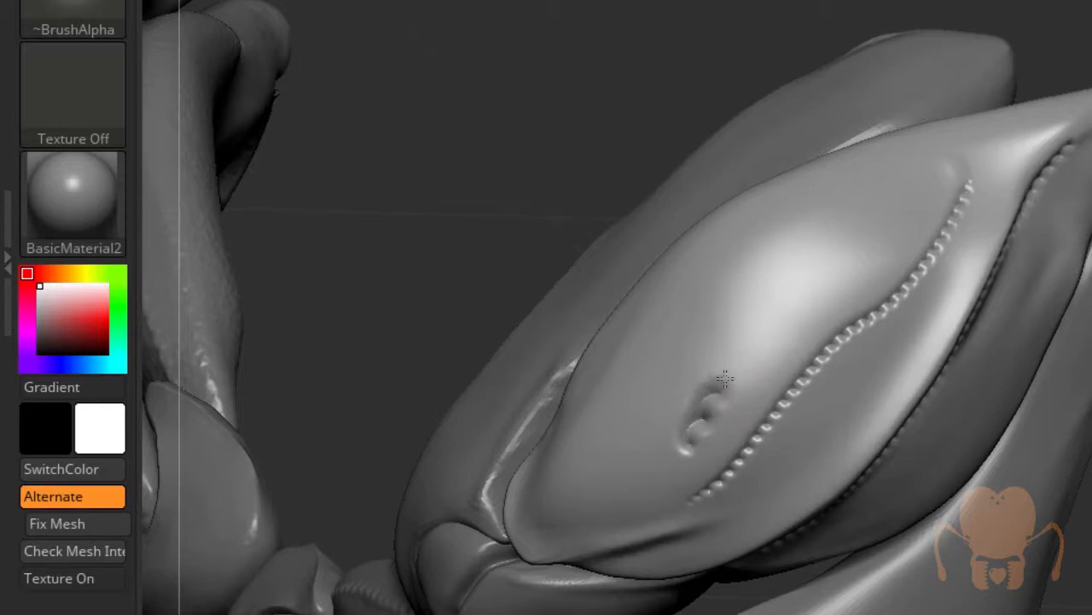
key(Tab)
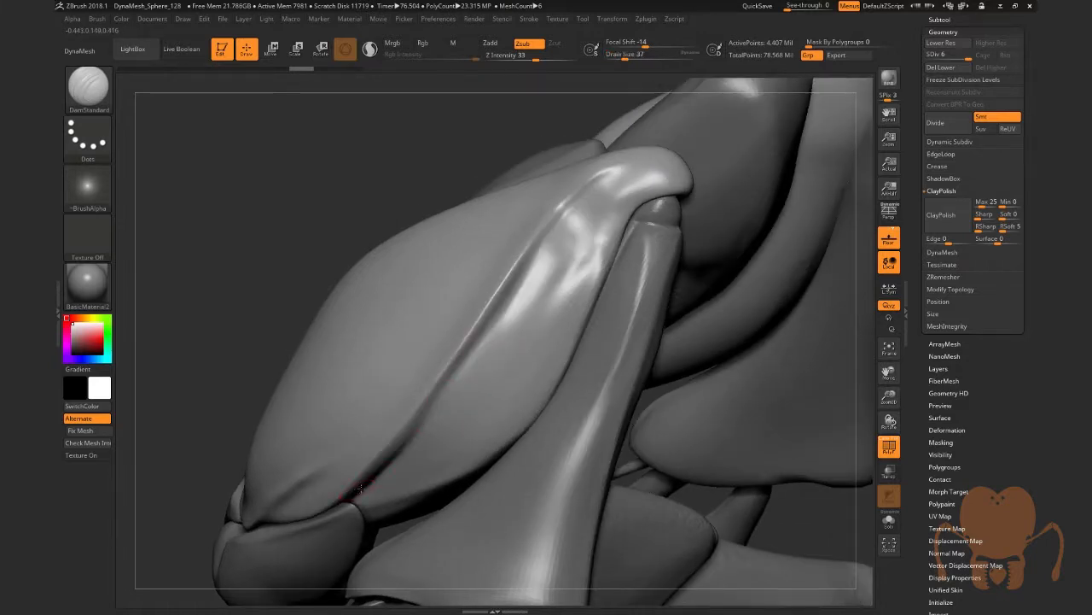
- Carve a beaded row of pits along the femur's ridge, extending it to the segment tip
drag(355, 495, 464, 357)
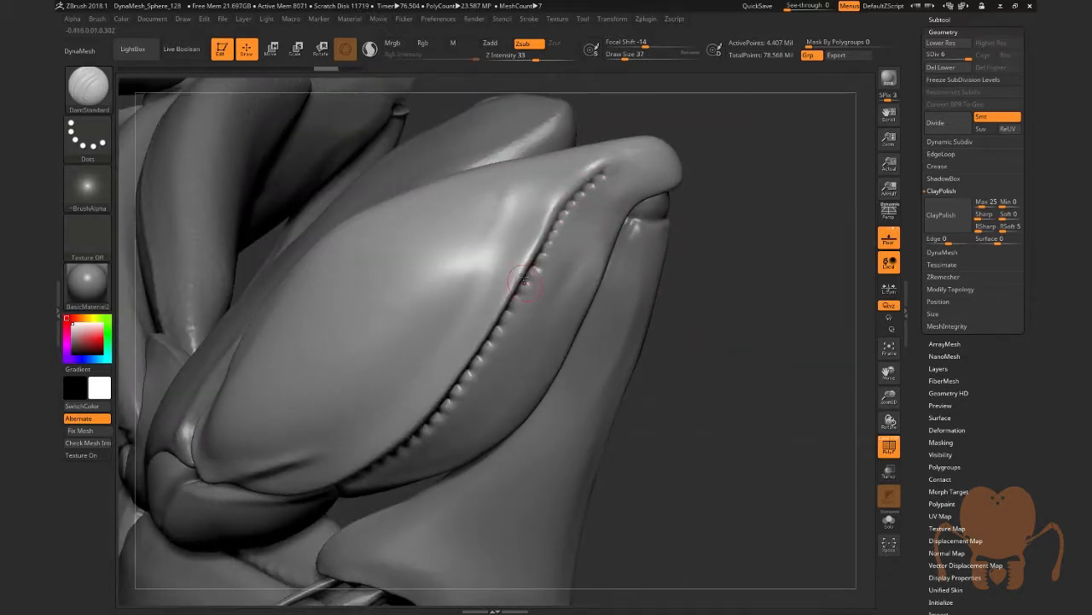
drag(523, 279, 348, 475)
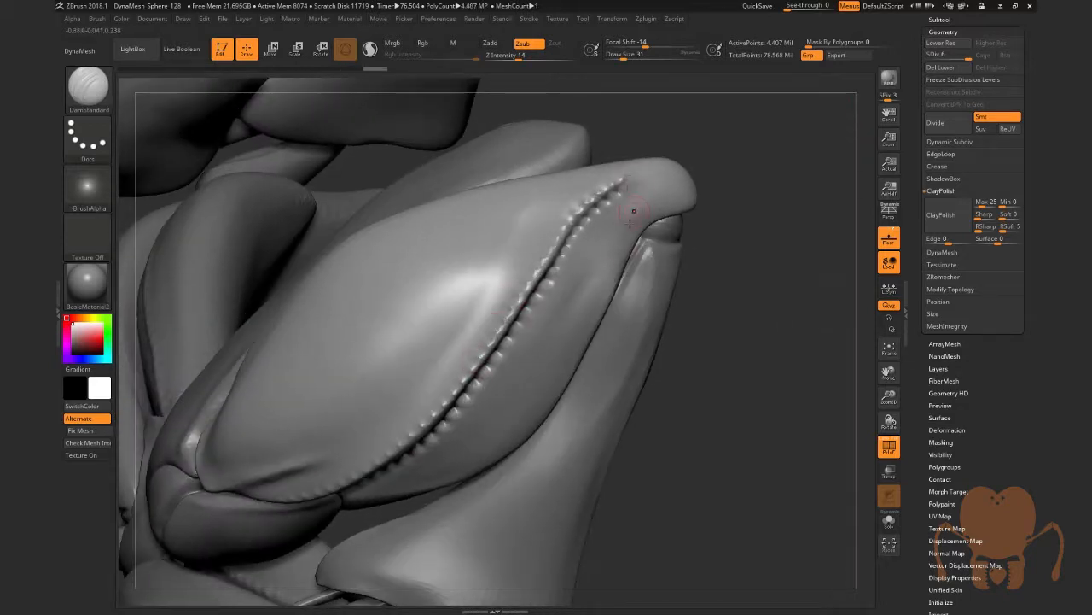
drag(634, 210, 352, 506)
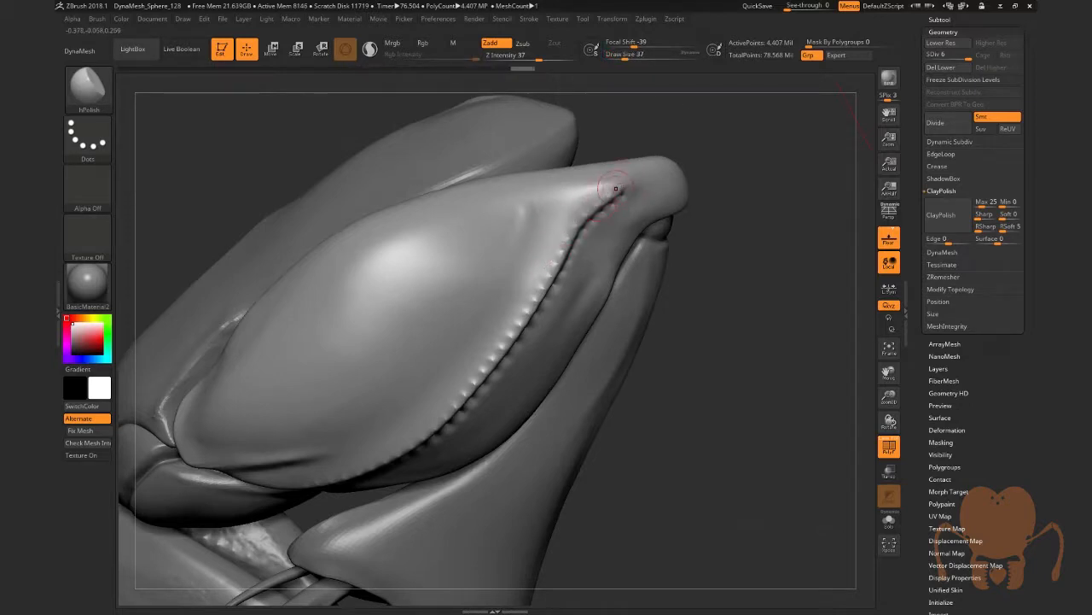
- Polish the surfaces near the groove tip and on two other leg segments with hPolish
drag(615, 188, 512, 328)
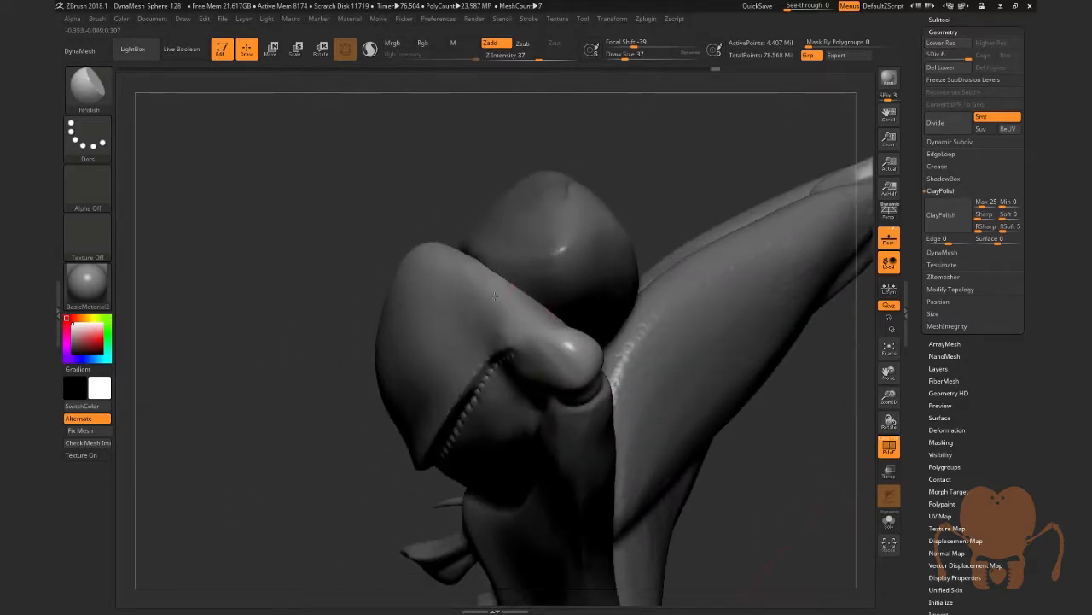
drag(495, 299, 585, 346)
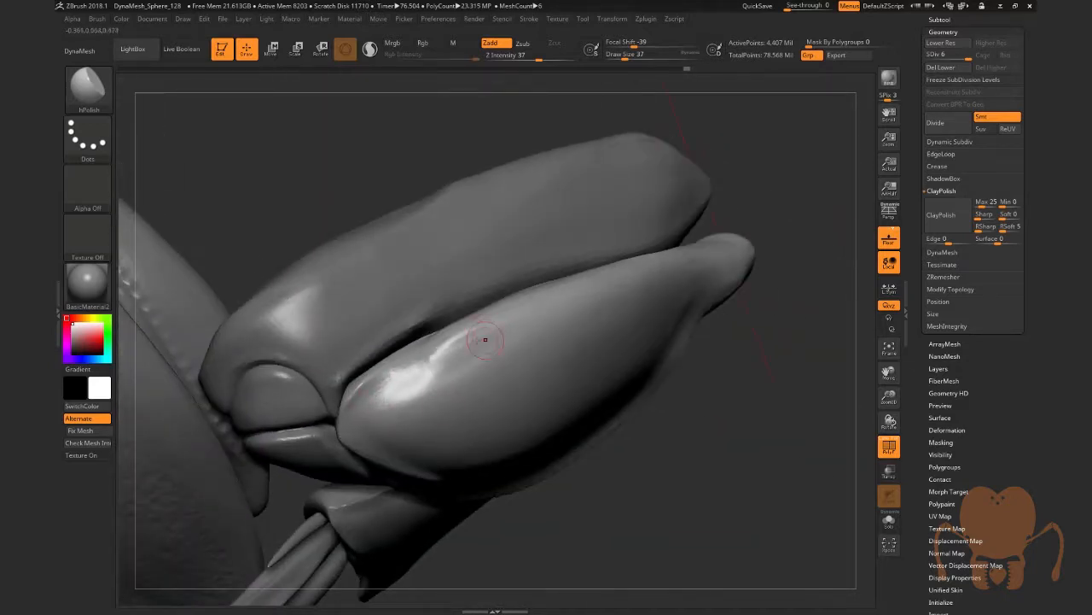
drag(485, 340, 579, 357)
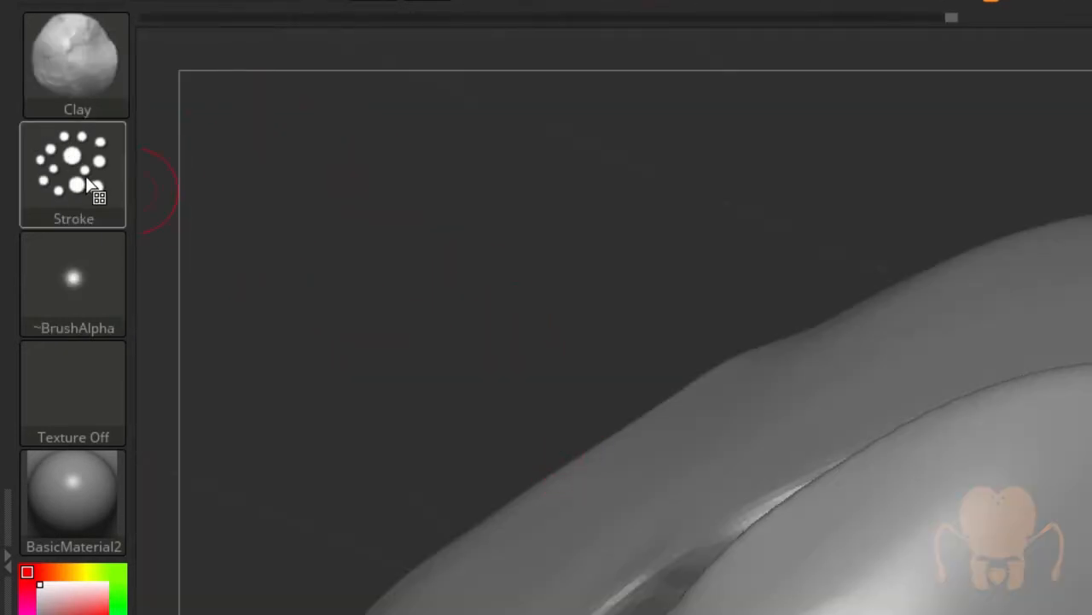
mouse_move(81, 166)
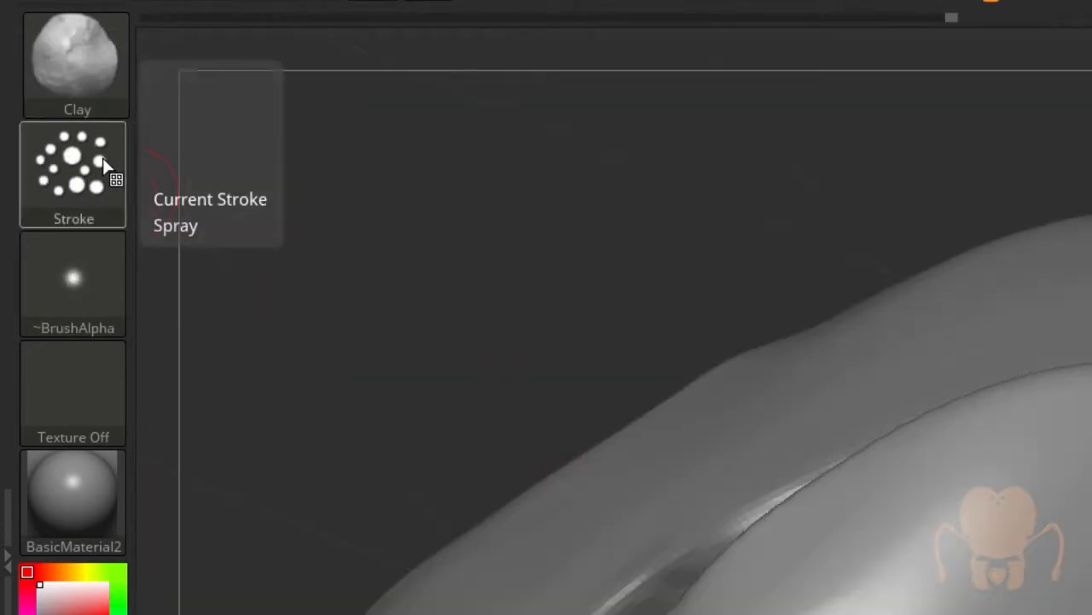
- Give the Clay brush a Spray stroke and adjust its Secondary Repeat Count for scattered dabs
click(72, 175)
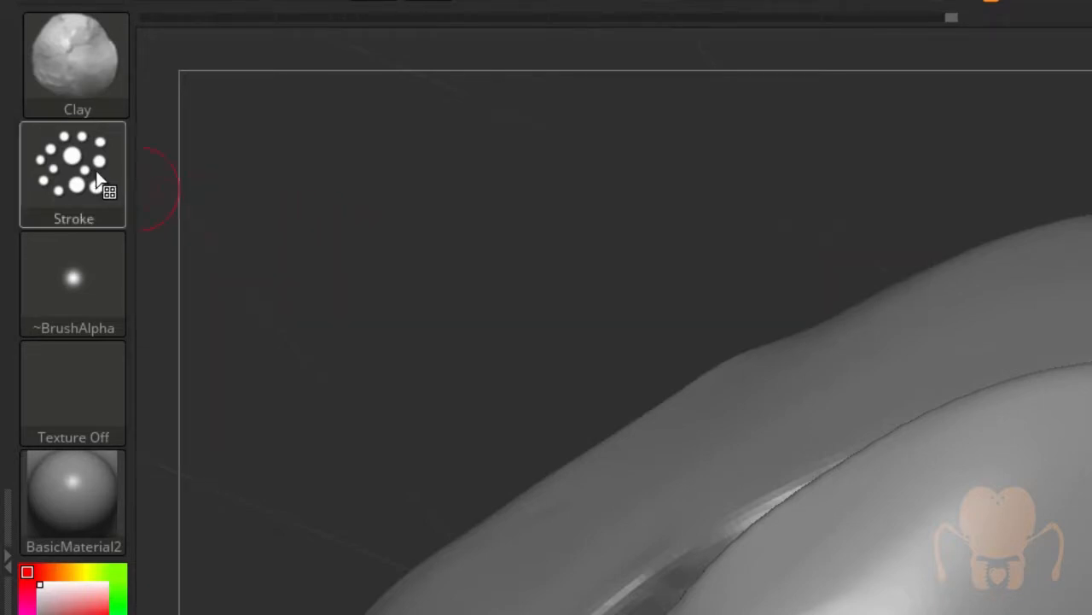
click(72, 167)
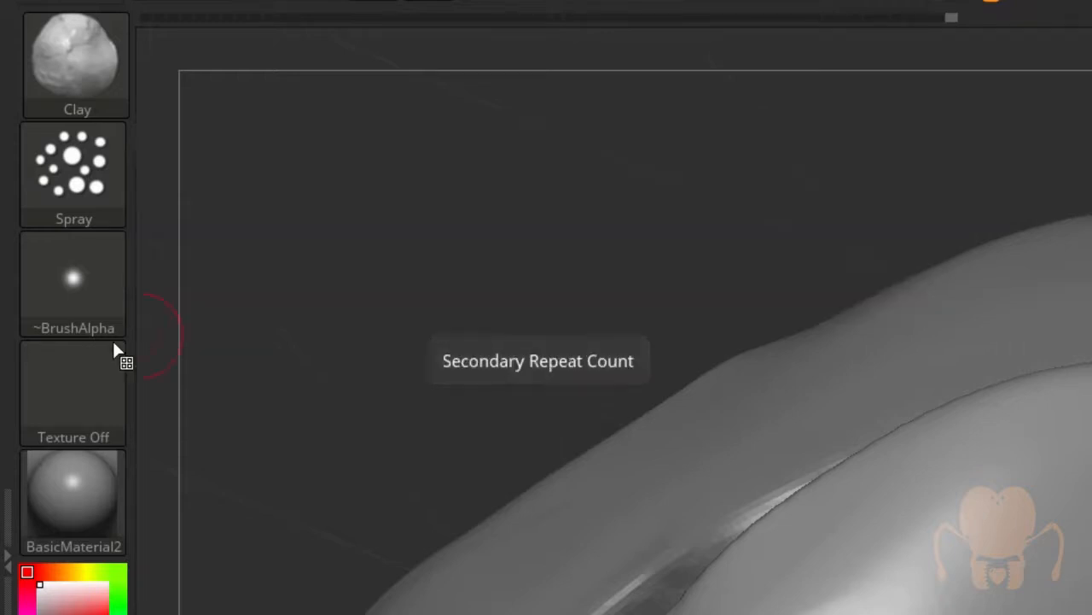
click(73, 281)
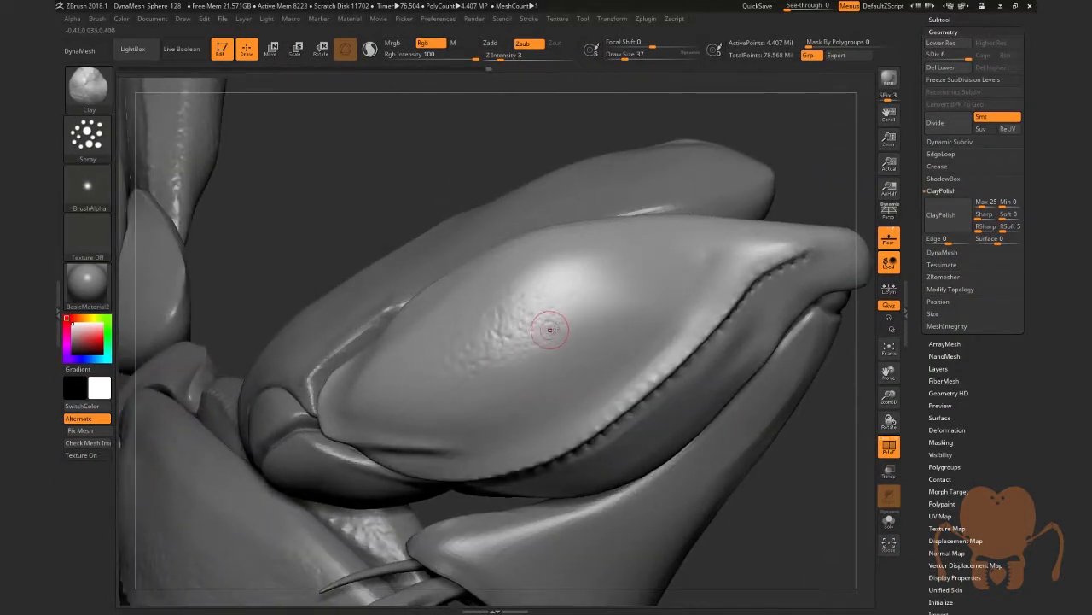
- Spray bumpy texture over the femur and reshape the Z Intensity pressure curve into an S shape
drag(551, 330, 572, 341)
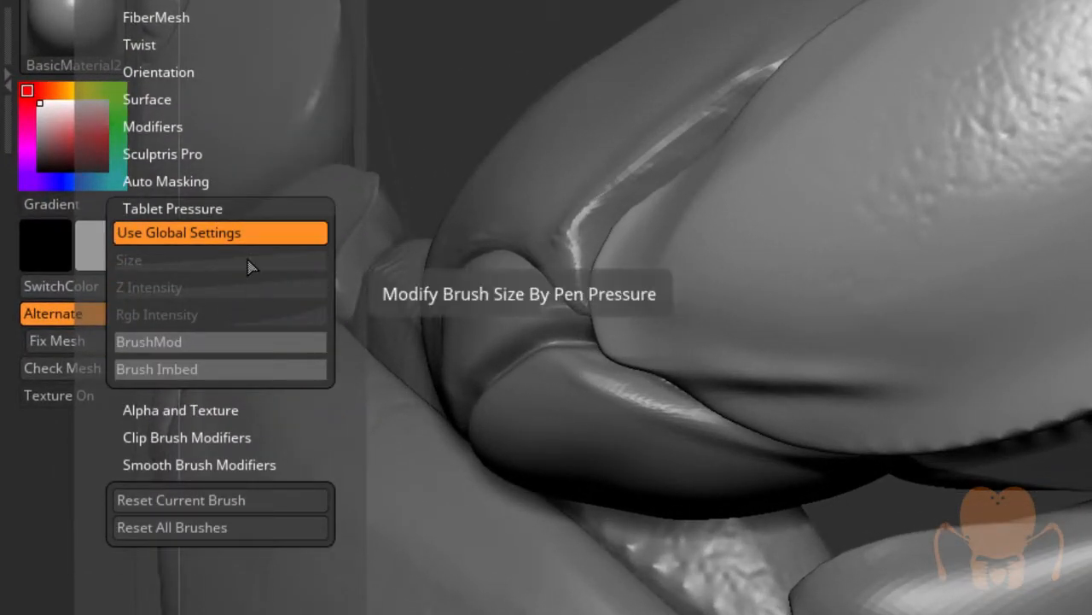
mouse_move(247, 245)
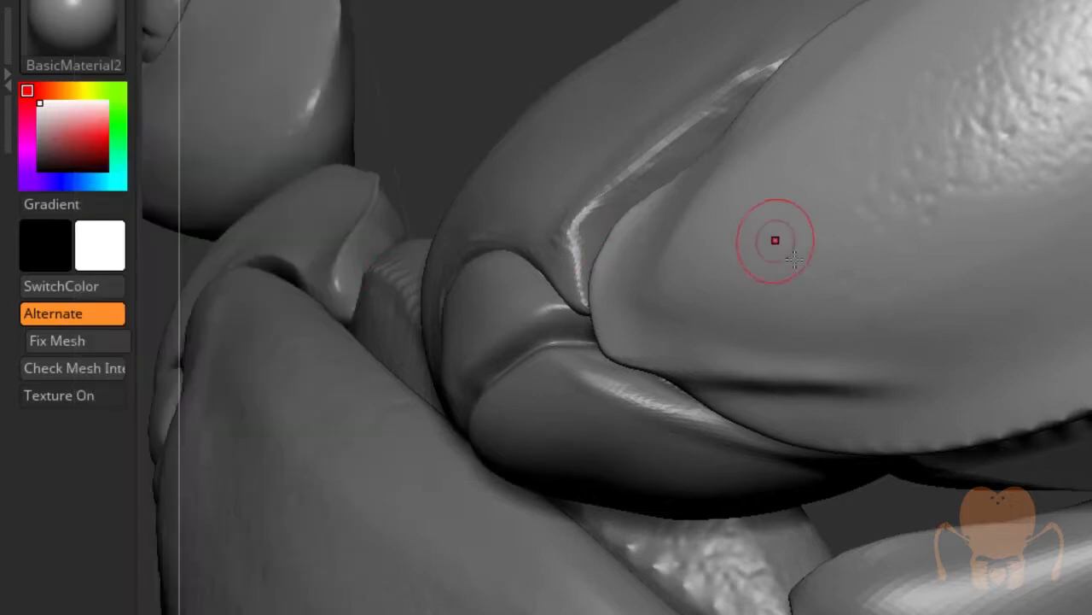
mouse_move(952, 281)
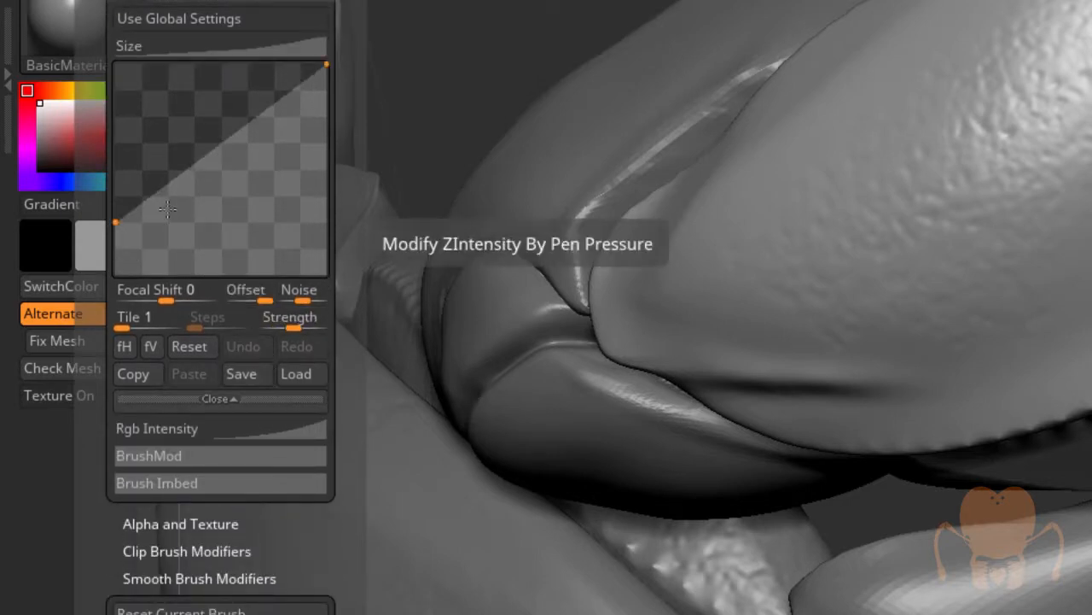
drag(169, 209, 229, 167)
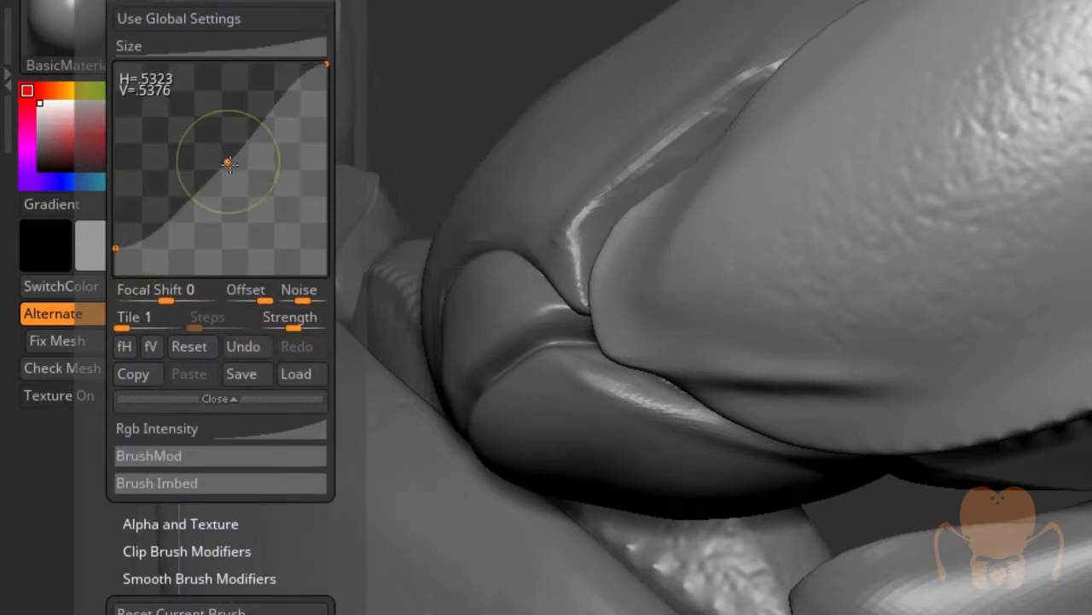
drag(229, 165, 246, 182)
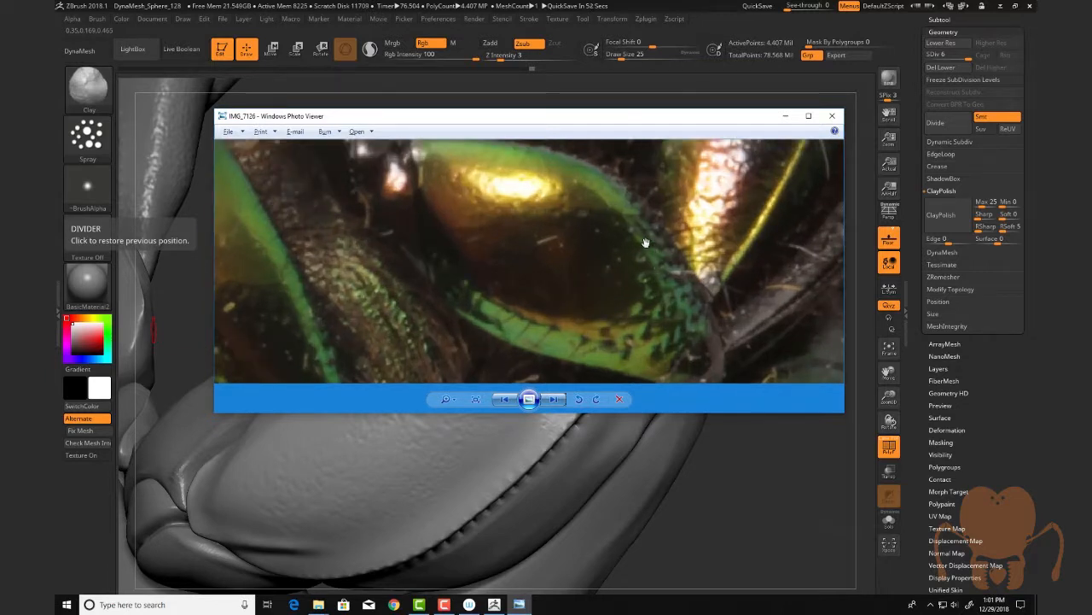
mouse_move(674, 283)
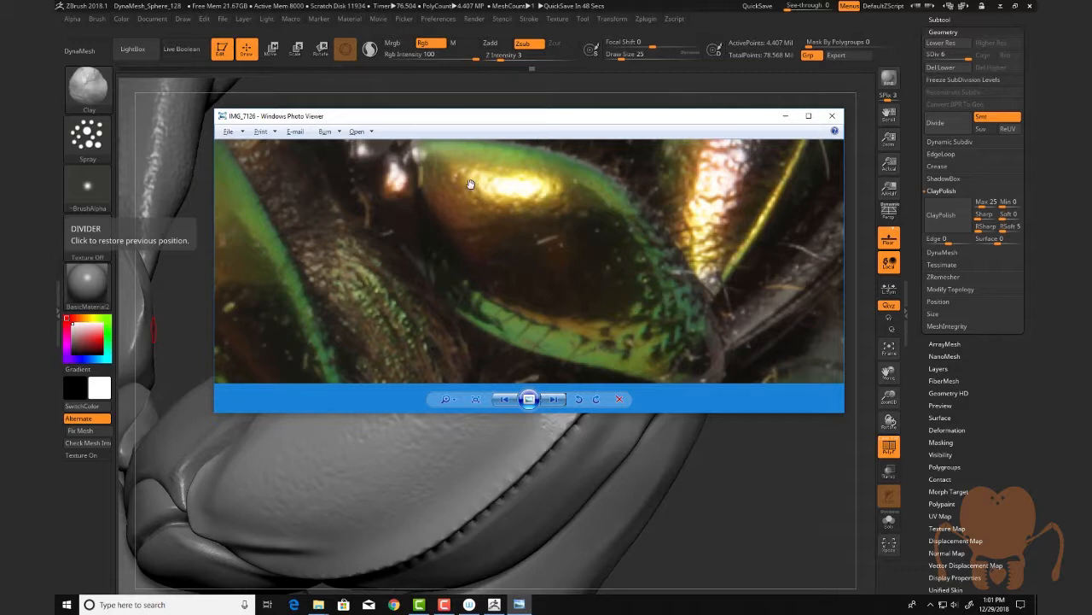
mouse_move(504, 231)
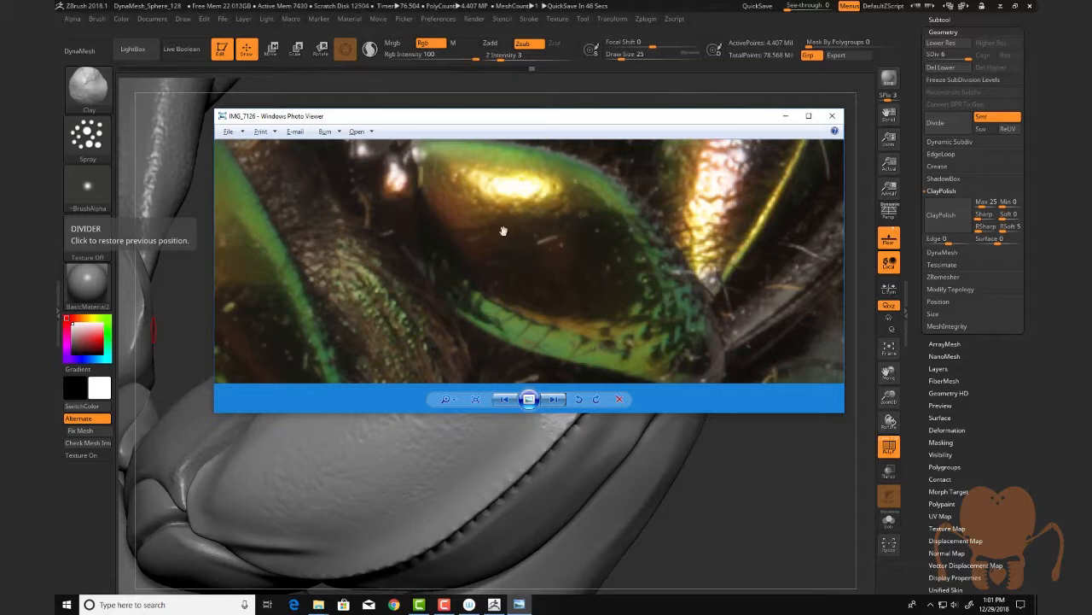
- Study the beetle reference photo in Windows Photo Viewer, close it, and show the femur segment alone with Solo
click(553, 399)
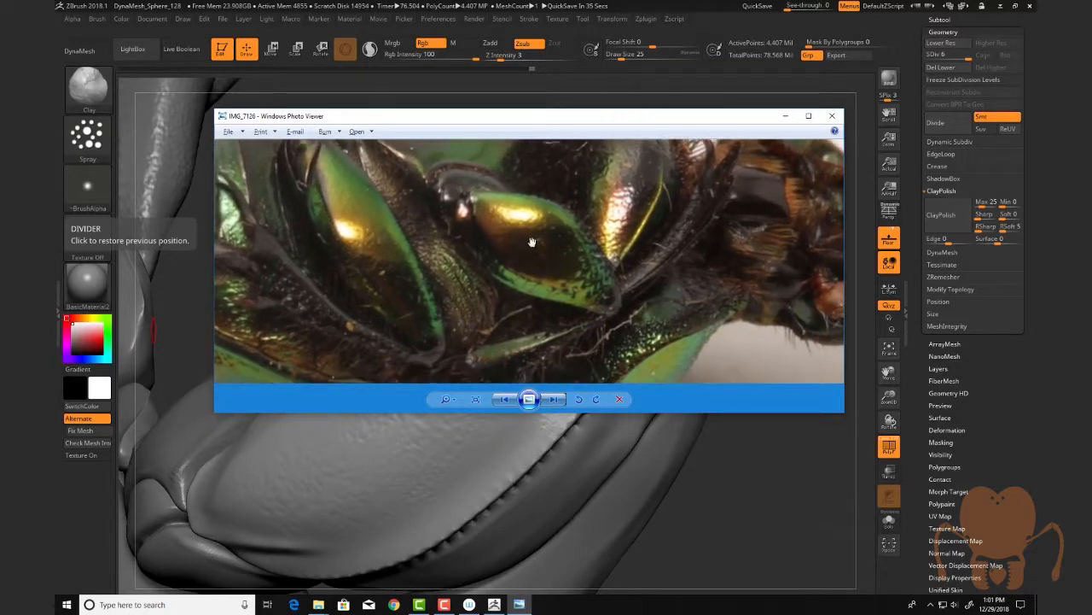
click(553, 399)
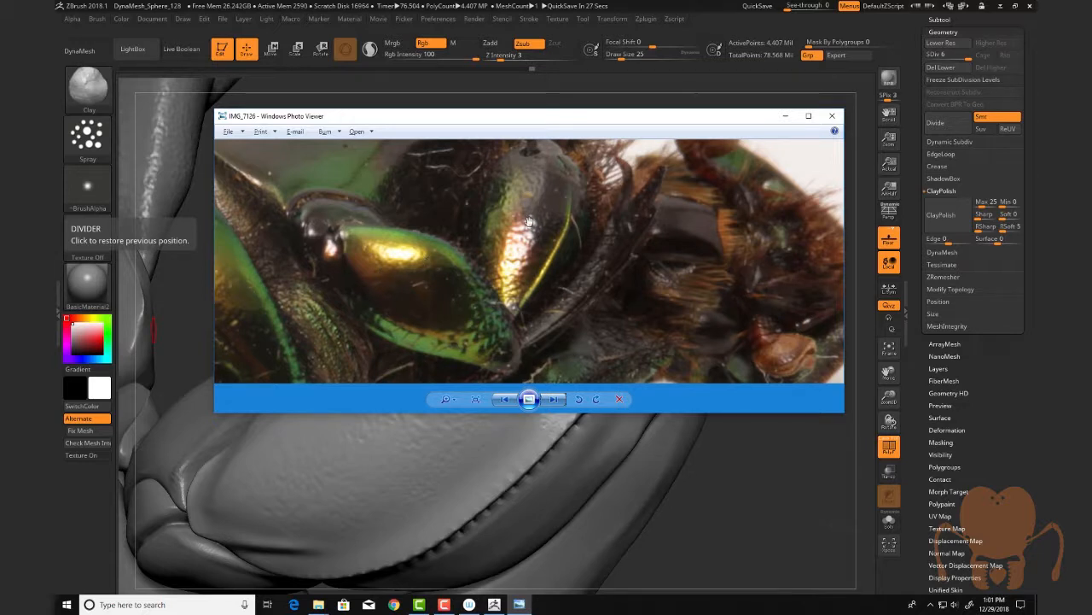
mouse_move(544, 177)
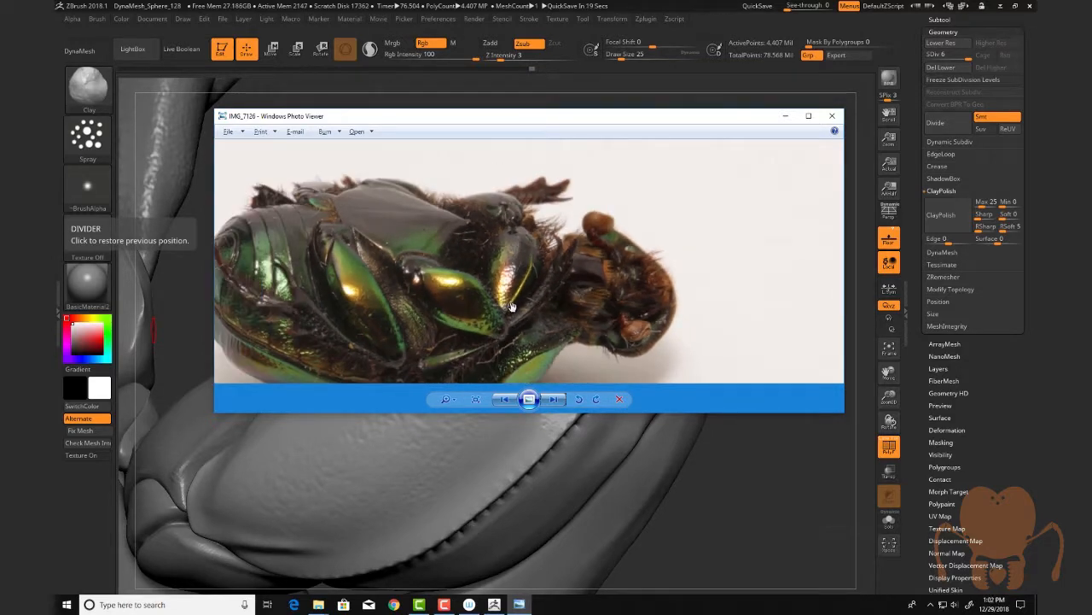
click(475, 399)
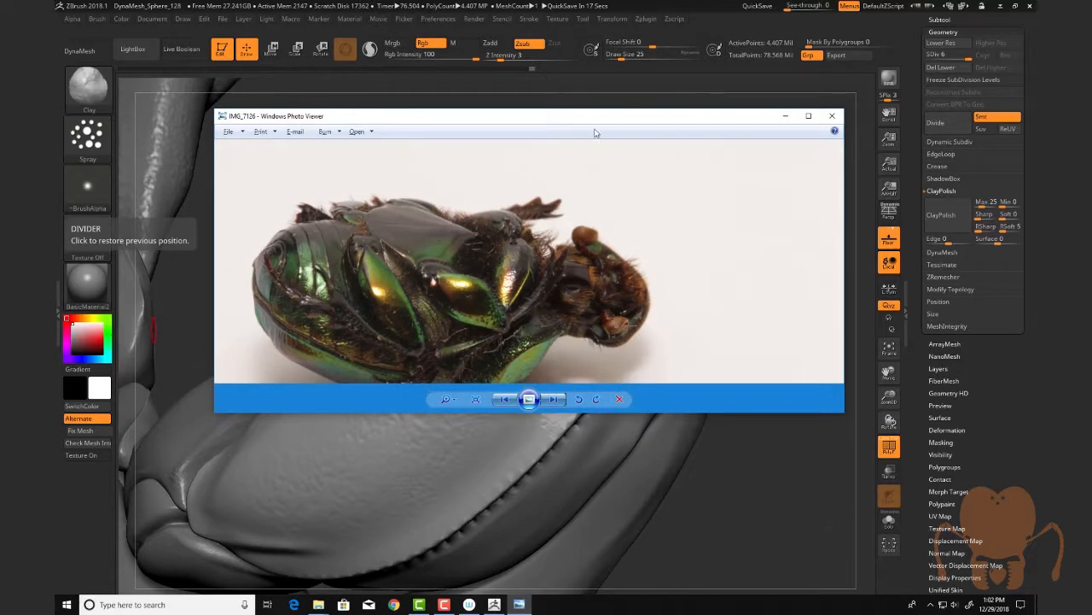
click(832, 115)
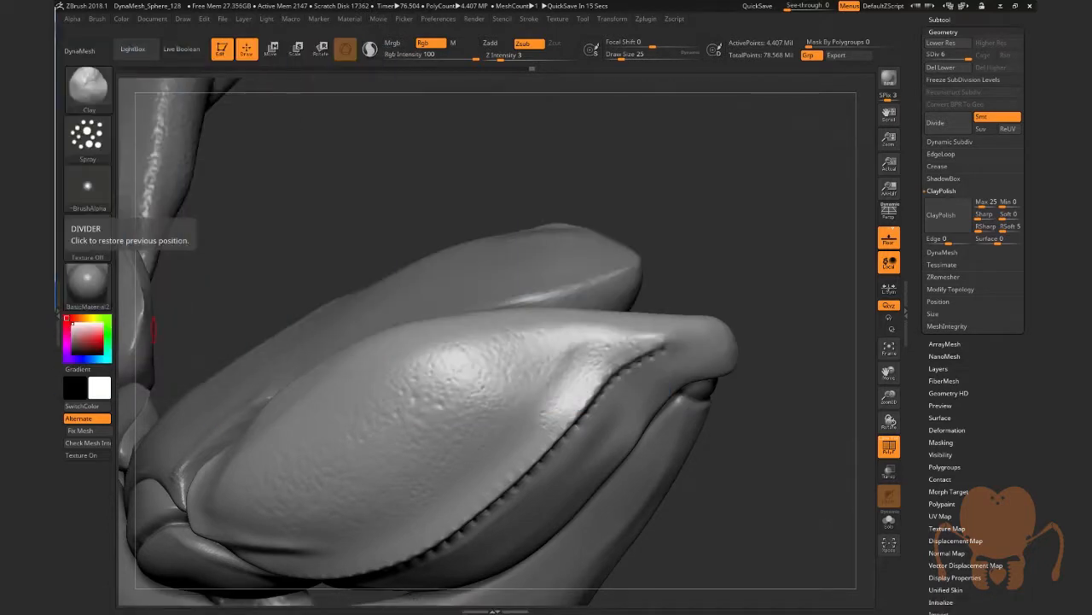
mouse_move(666, 324)
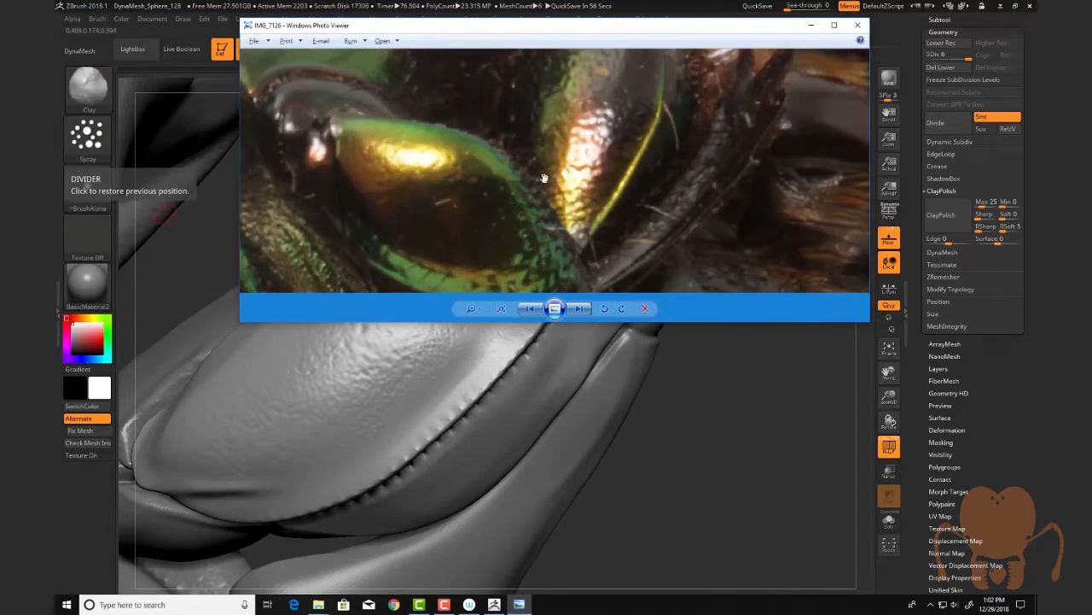
click(858, 25)
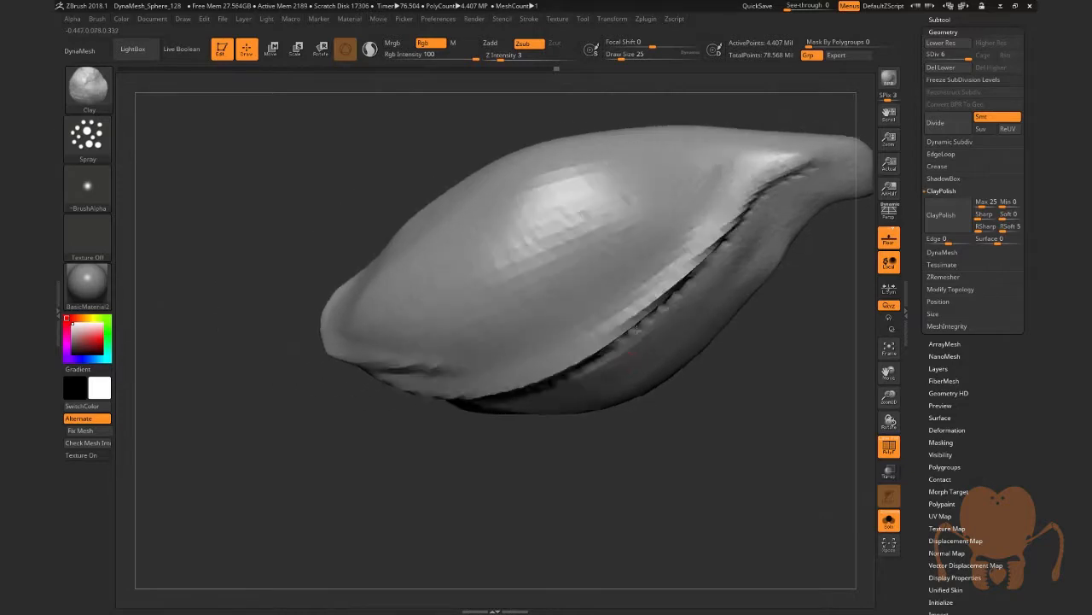
- Brush bumpy chitin texture across the soloed femur with the Clay brush, then pick hPolish
drag(636, 333, 598, 335)
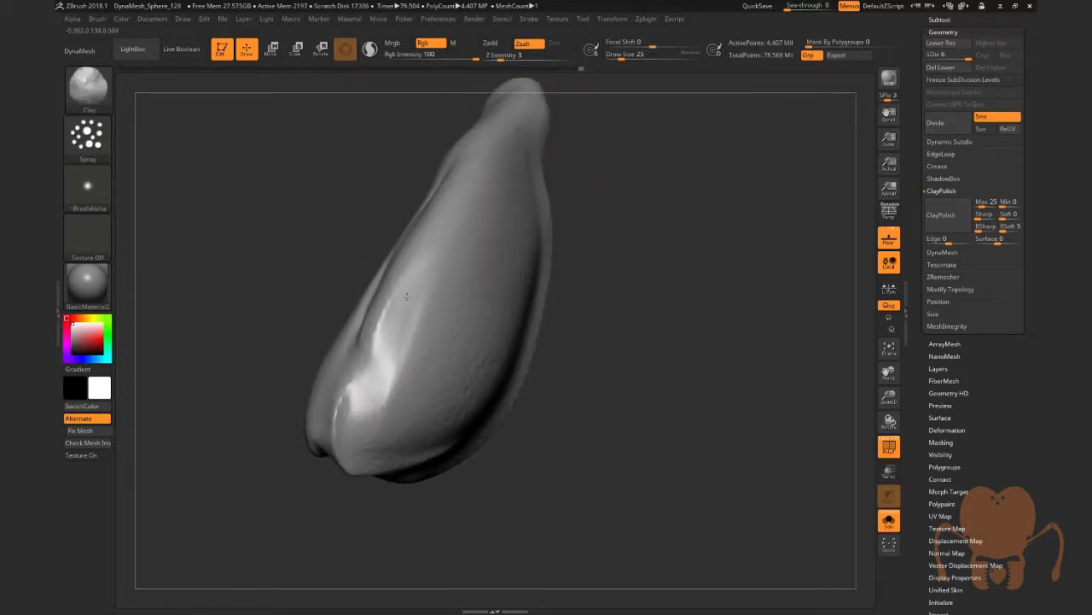
drag(409, 298, 385, 380)
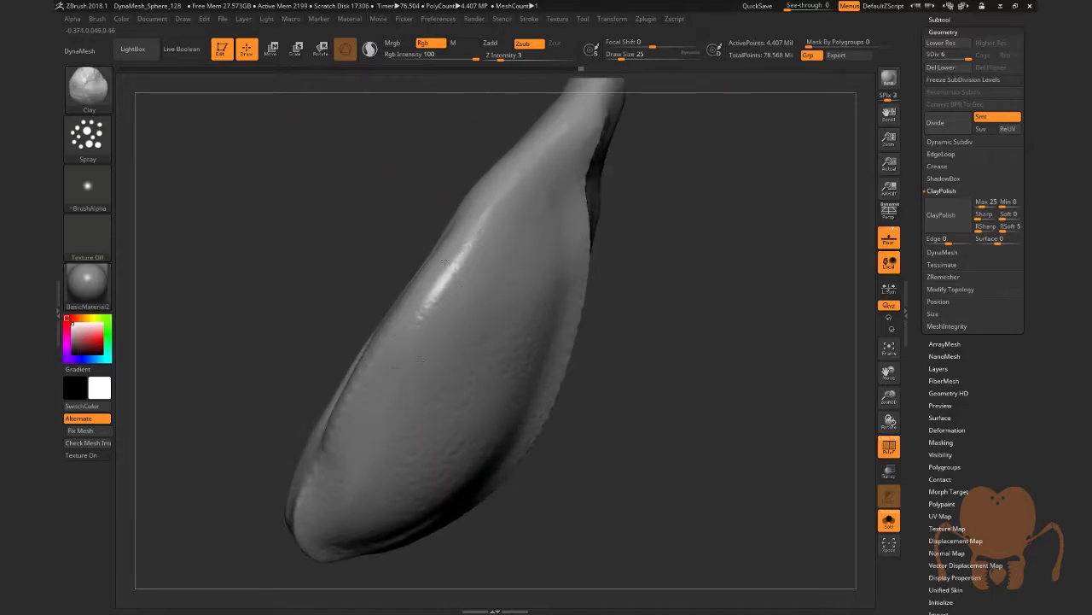
drag(444, 260, 495, 239)
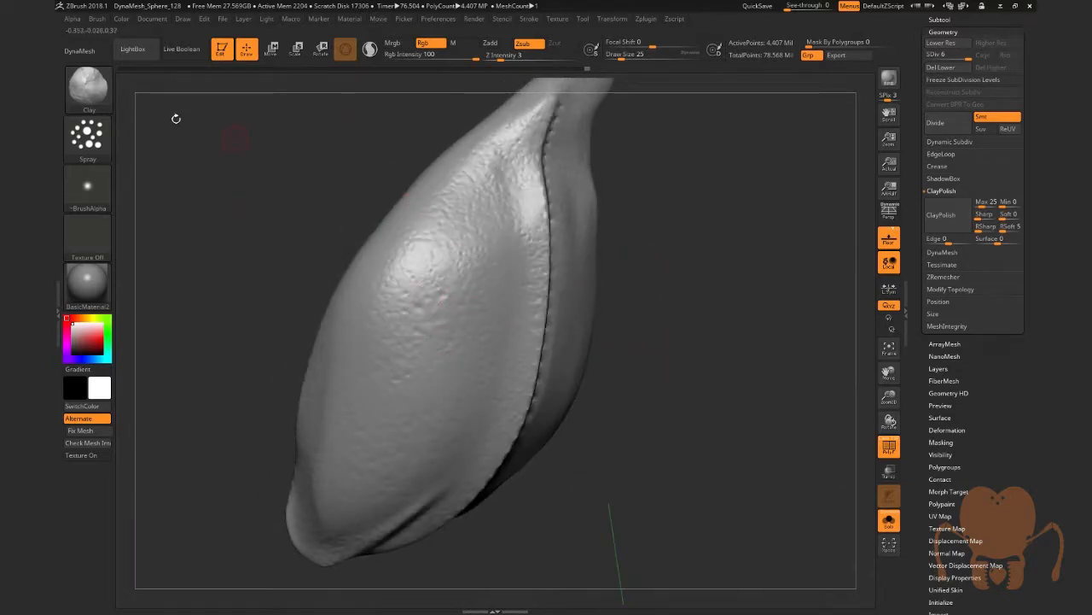
click(88, 89)
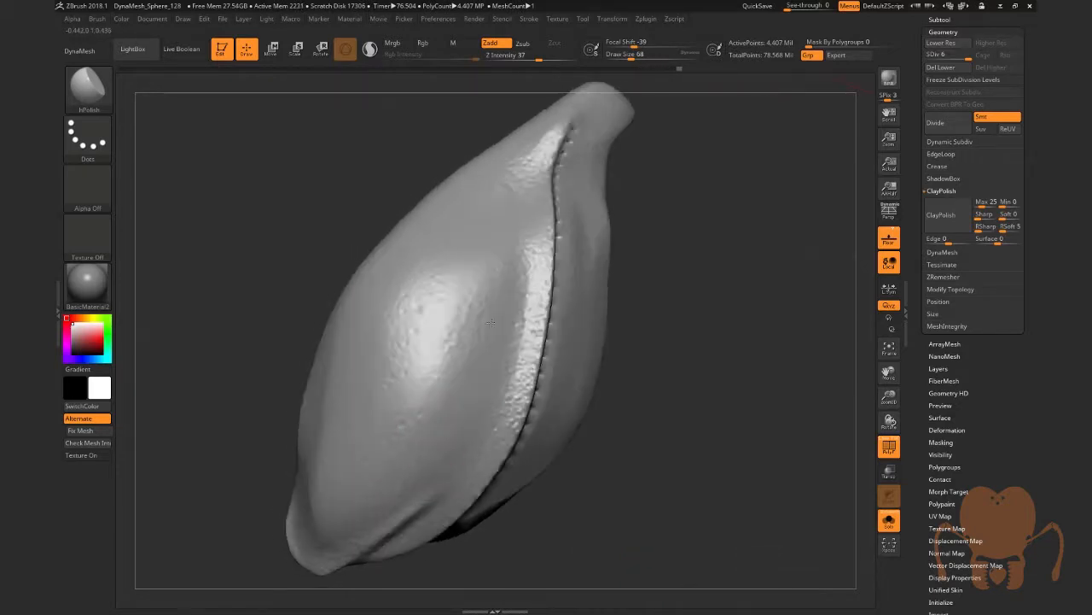
- Polish the bumps flatter on the upper middle and lower part of the segment with hPolish
click(488, 265)
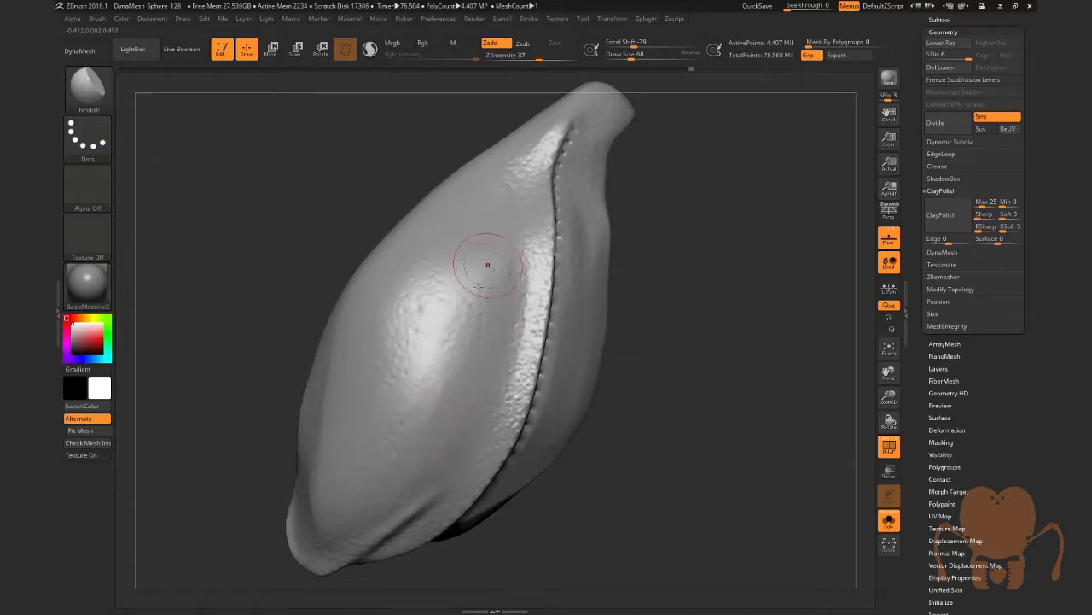
drag(487, 264, 521, 192)
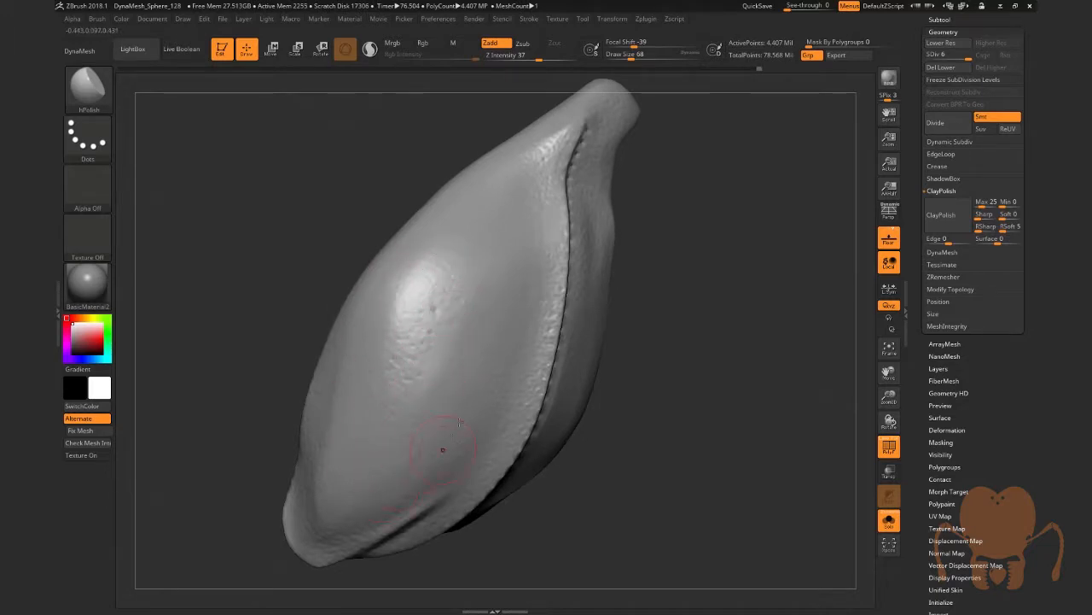
drag(442, 450, 455, 344)
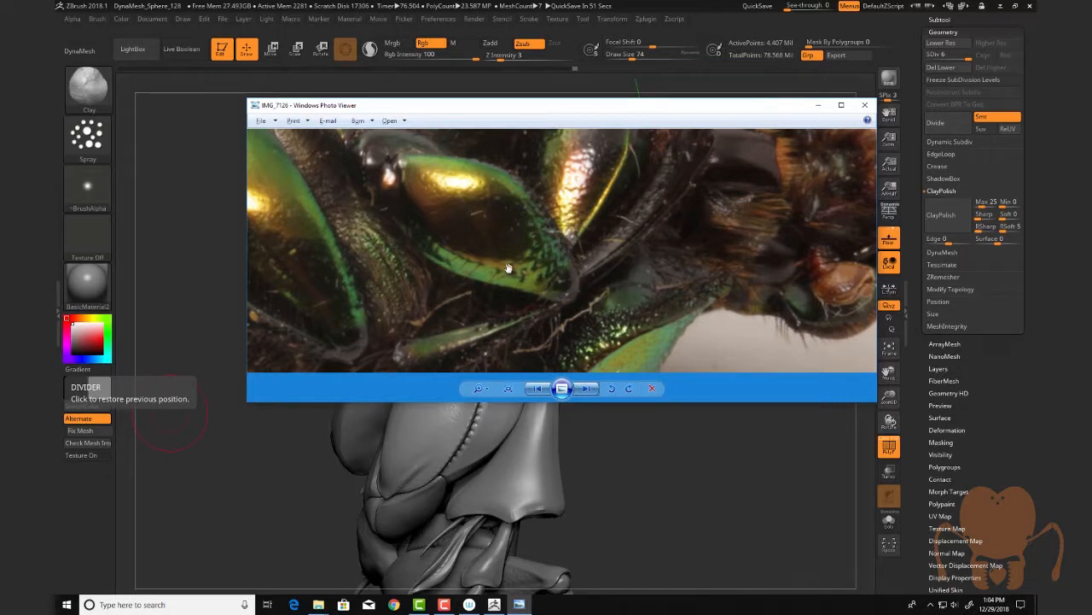
mouse_move(541, 227)
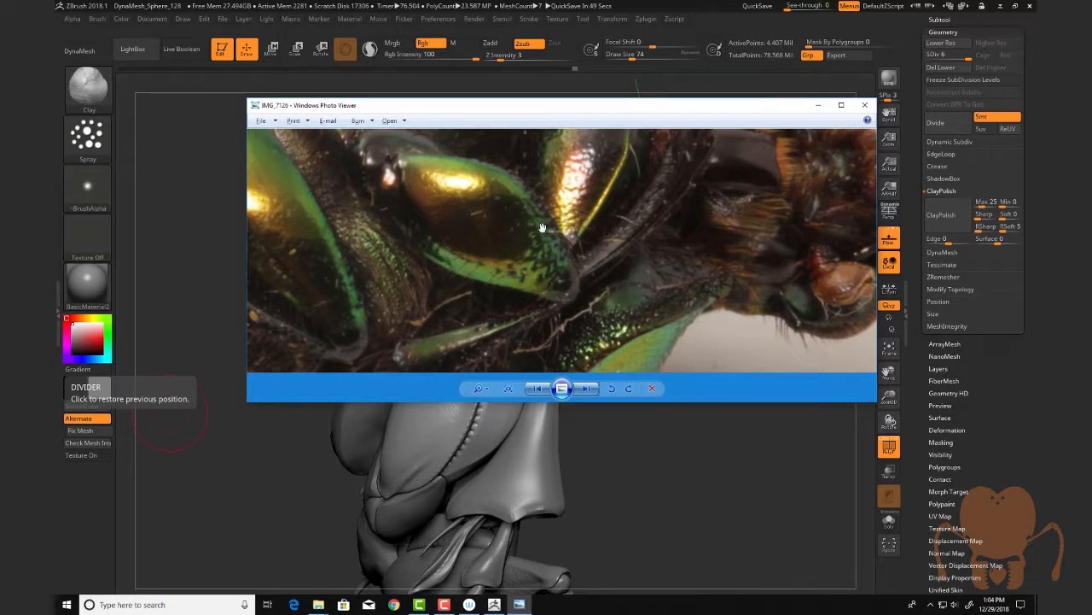
- Close the reference photo and turn the leg toward the segment tip
click(865, 104)
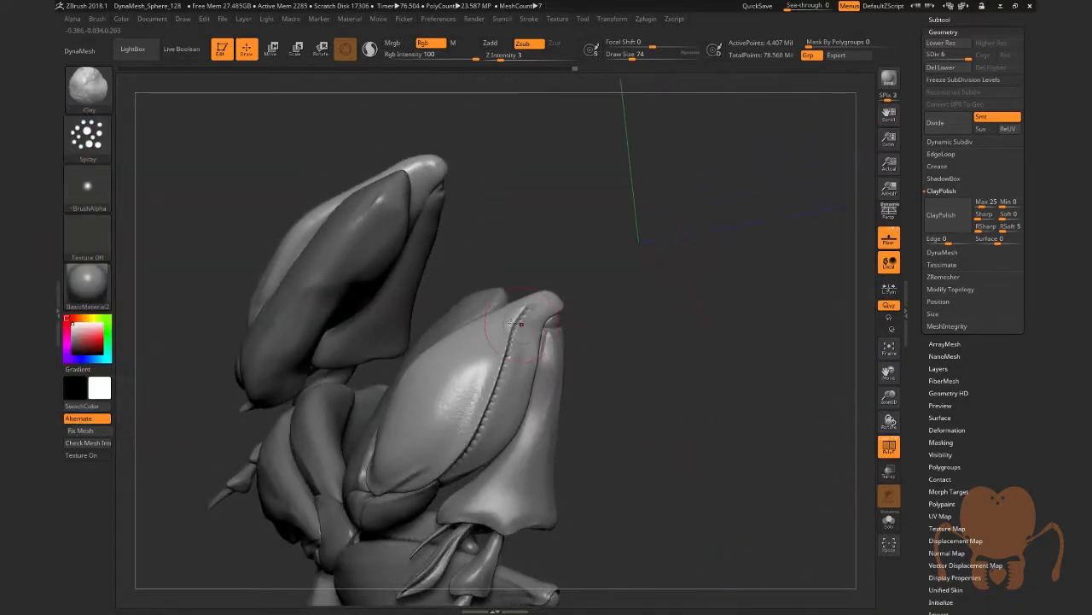
mouse_move(662, 362)
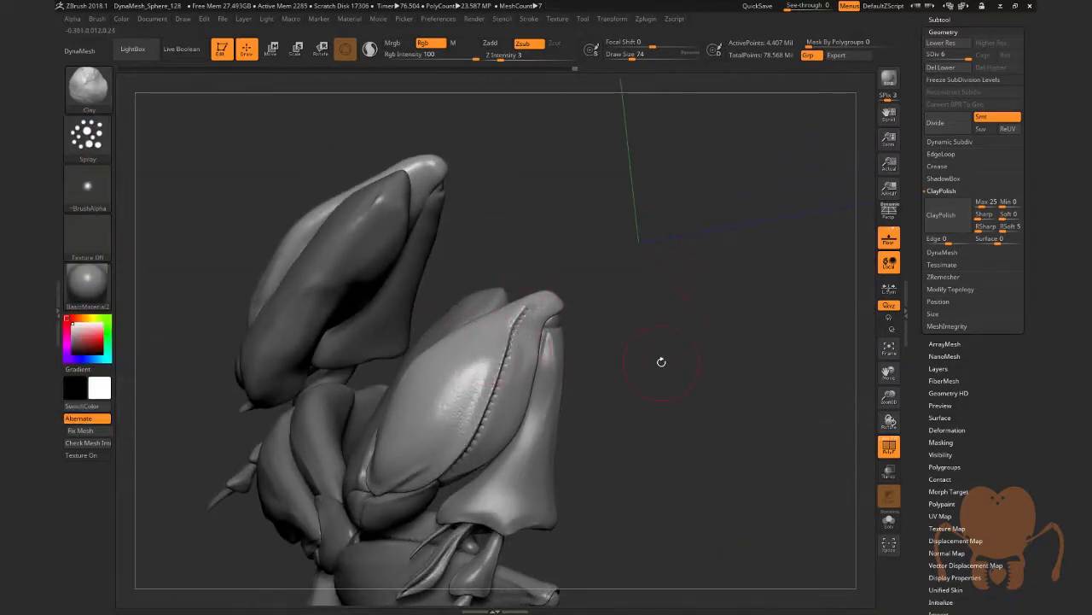
drag(661, 362, 846, 338)
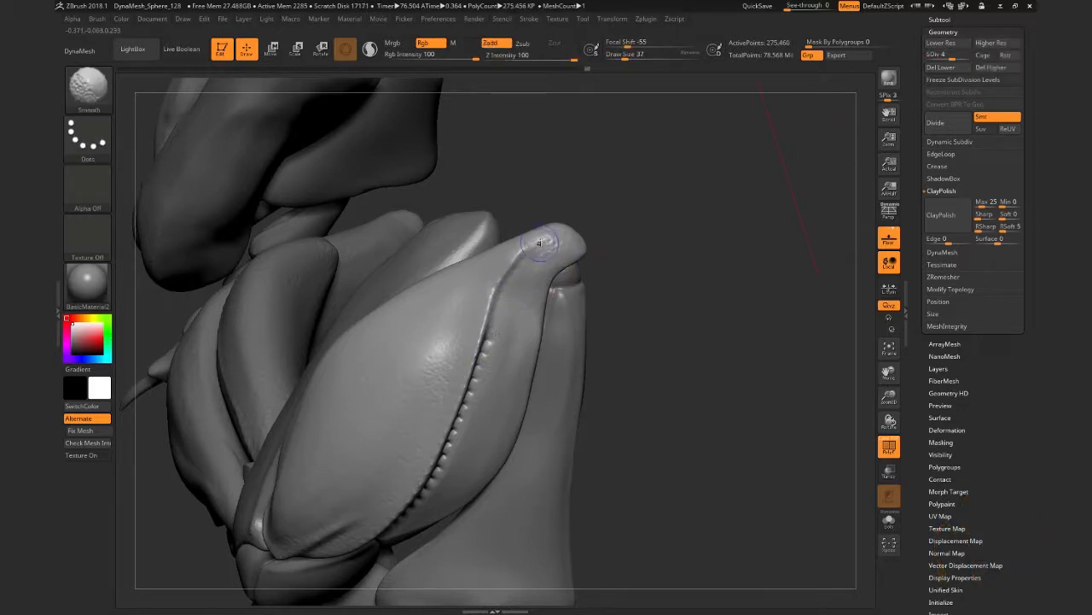
- Return the mesh to SDiv 6 and bring up the brush library to choose DamStandard
click(973, 79)
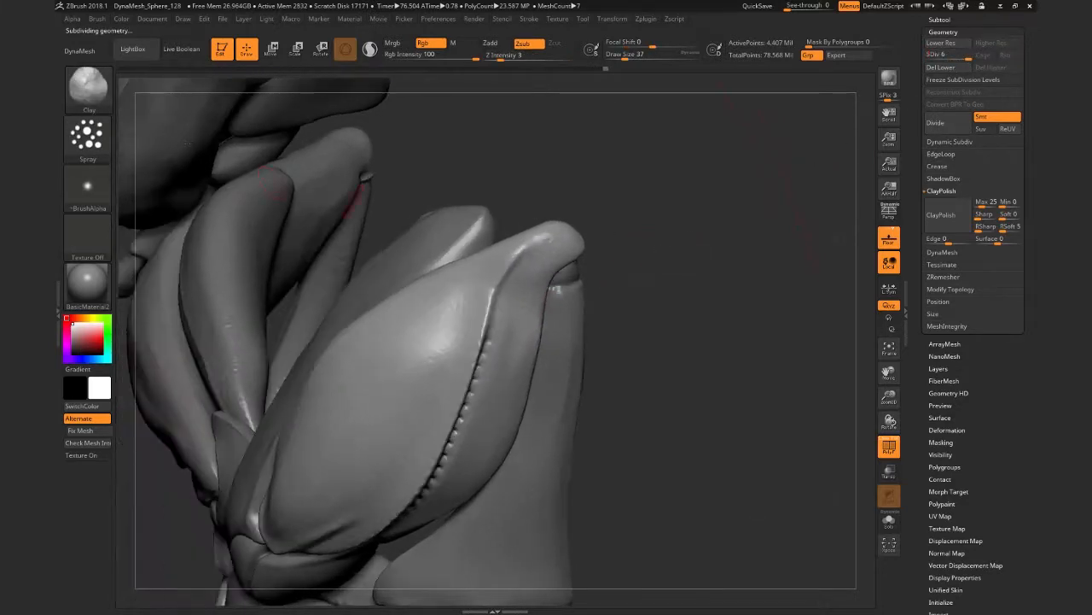
click(87, 89)
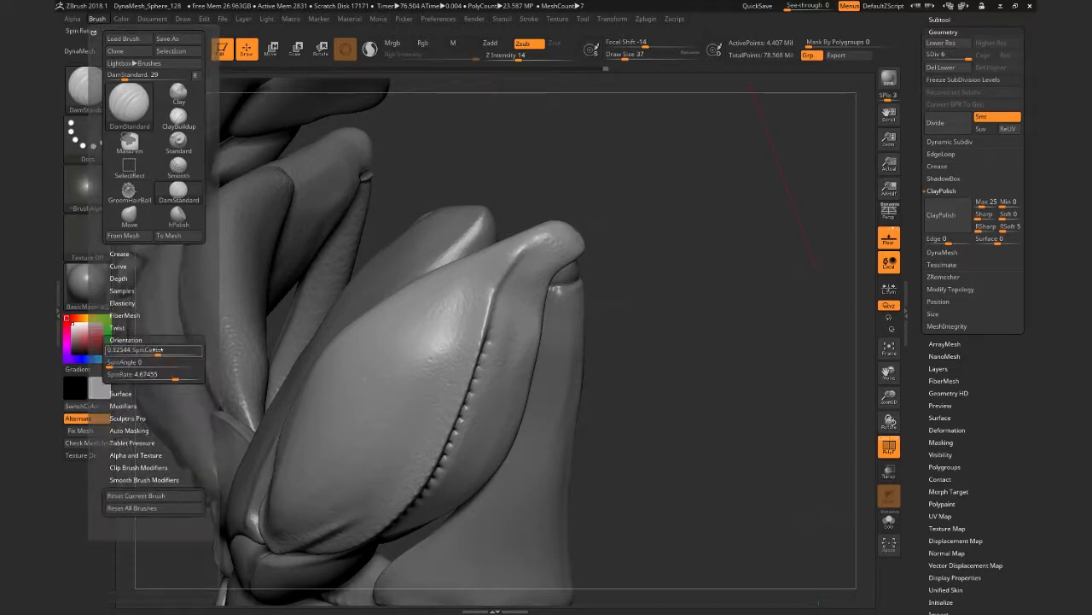
mouse_move(153, 350)
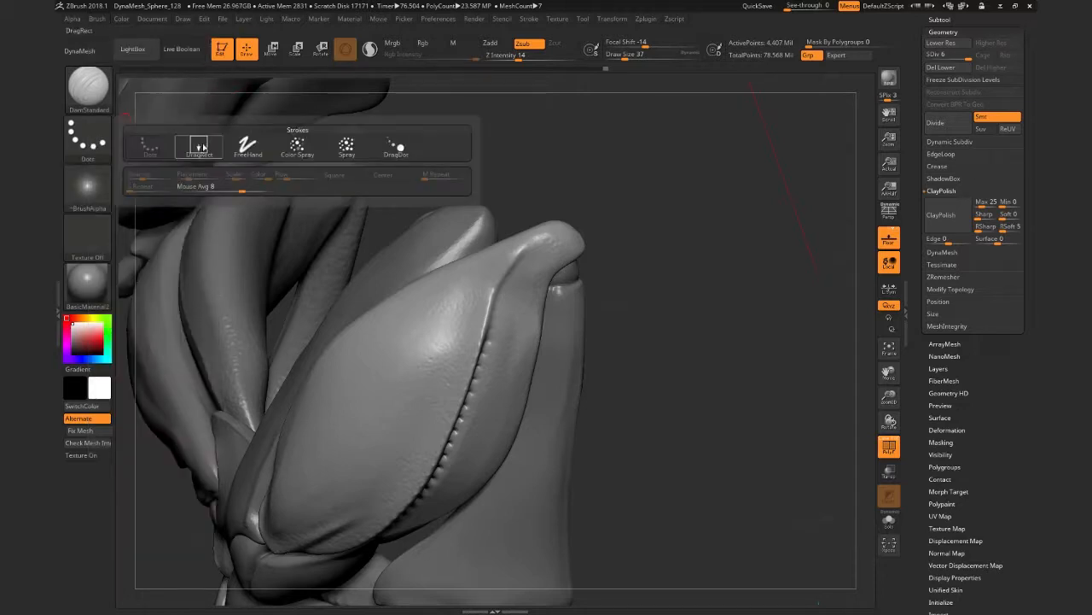
- With DragRect stroke on DamStandard, stamp large dot pits around the second femur's tip
click(198, 145)
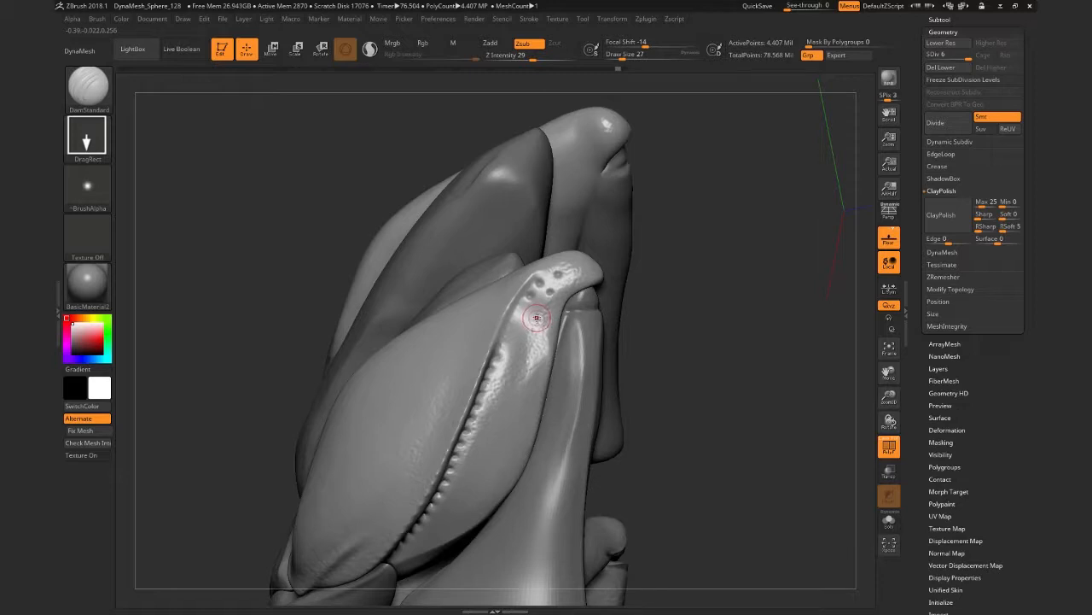
drag(536, 317, 478, 307)
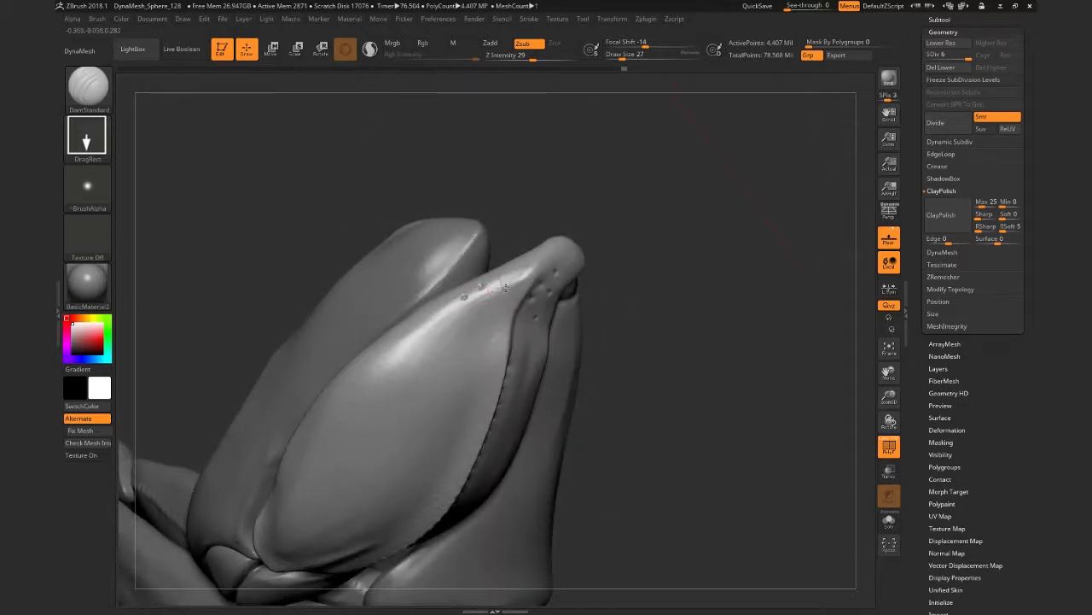
click(512, 273)
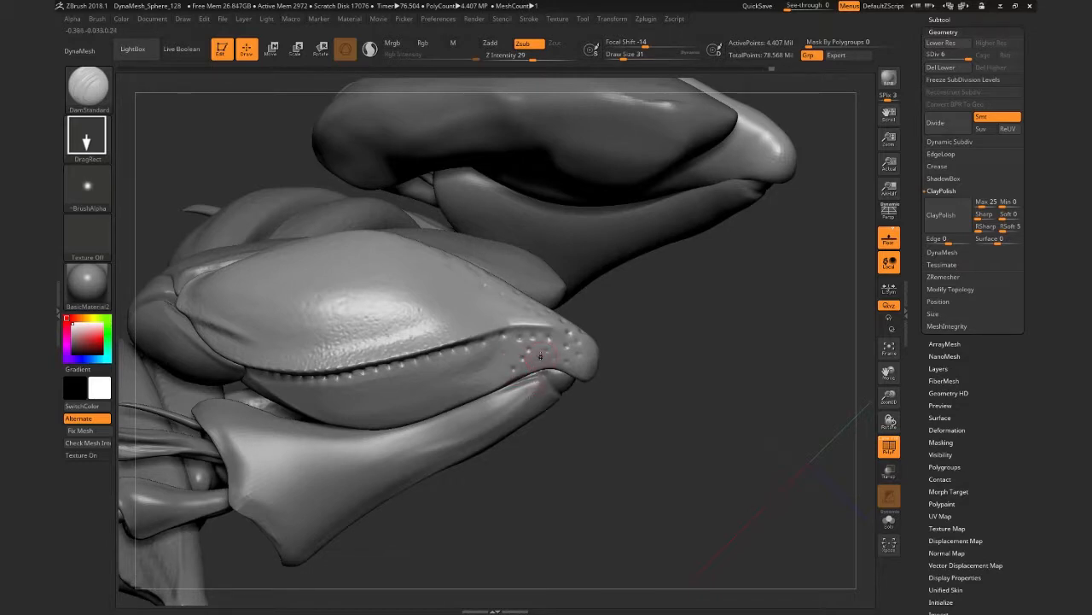
mouse_move(525, 365)
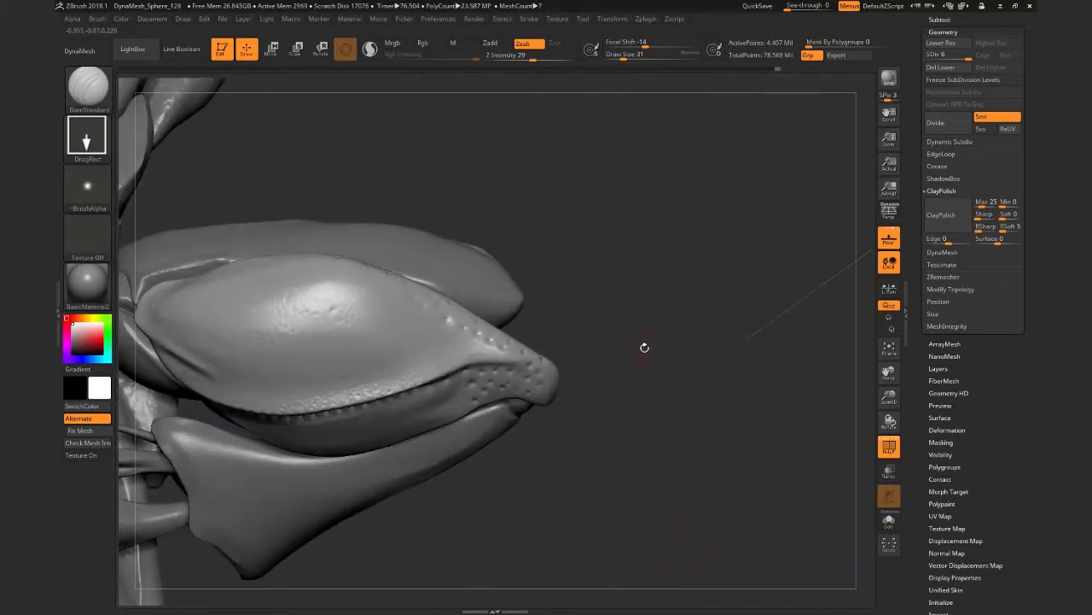
- View the pitted tip and make hPolish the active sculpting brush
drag(644, 347, 602, 342)
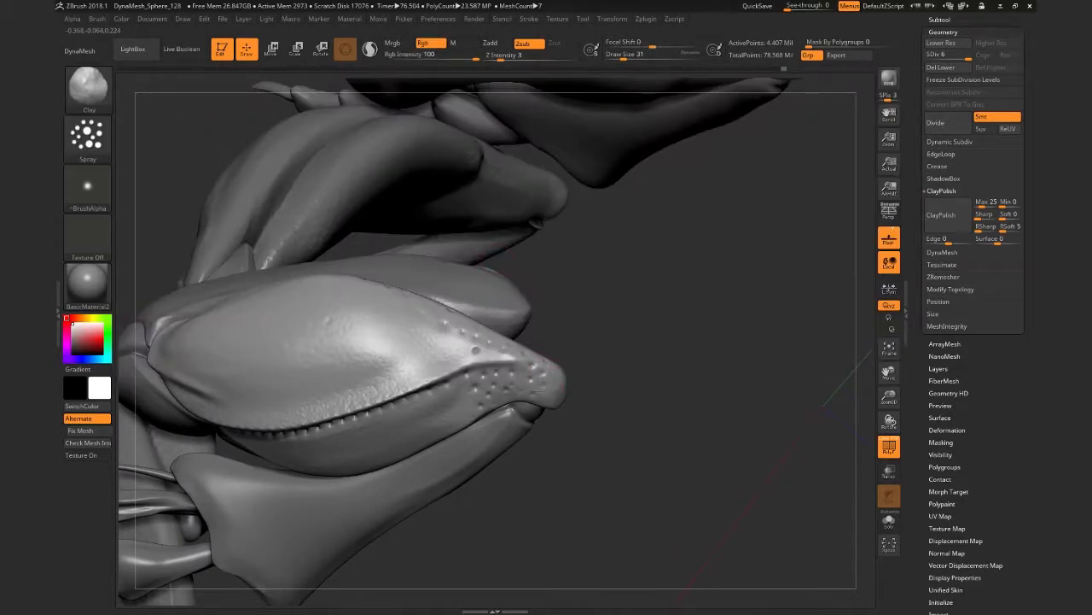
click(88, 89)
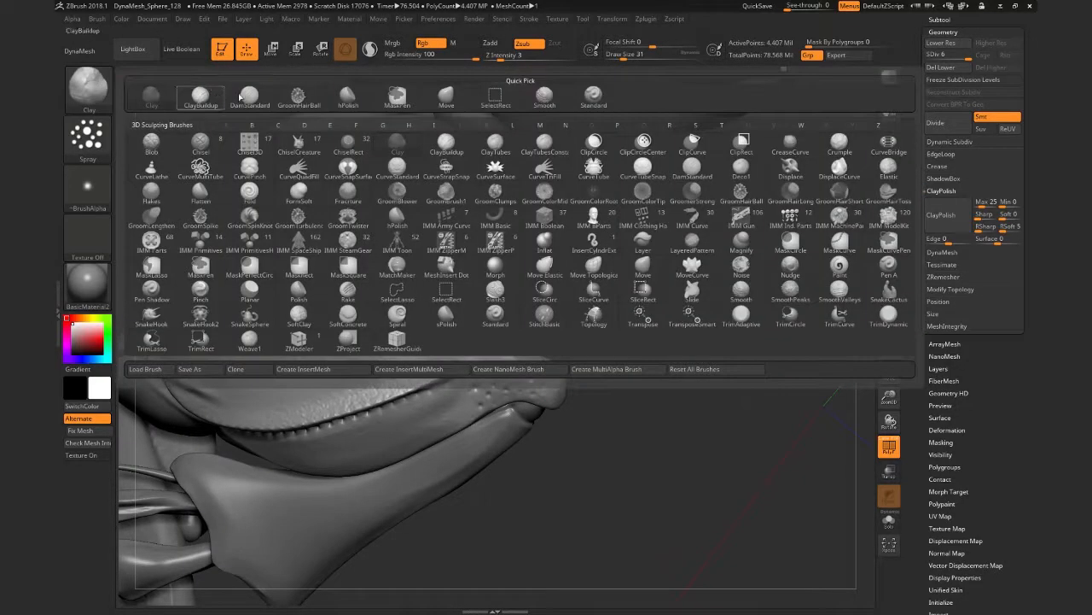
click(348, 94)
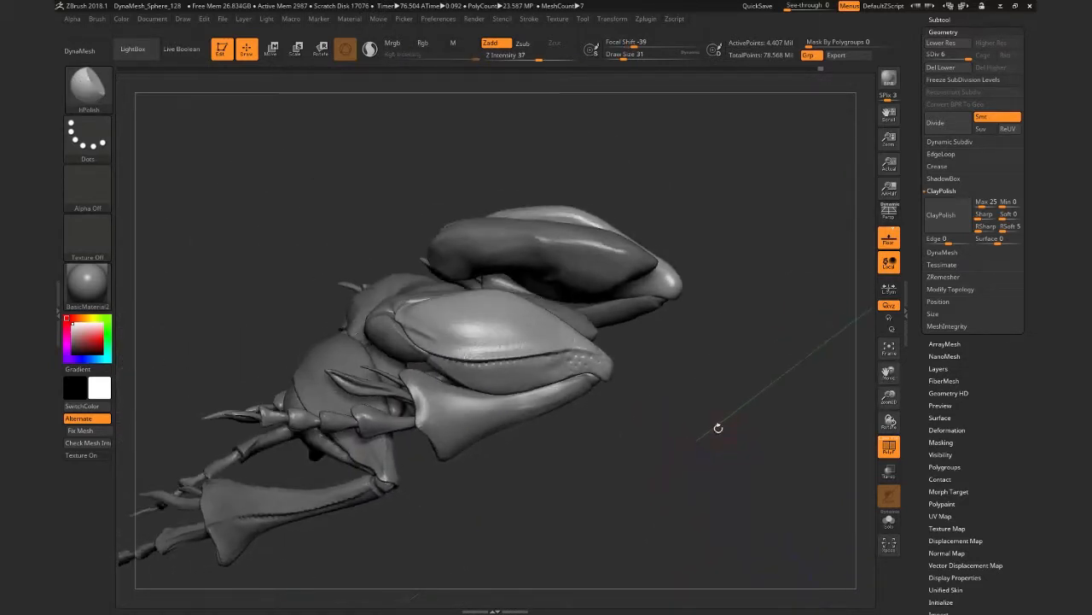
drag(718, 428, 559, 436)
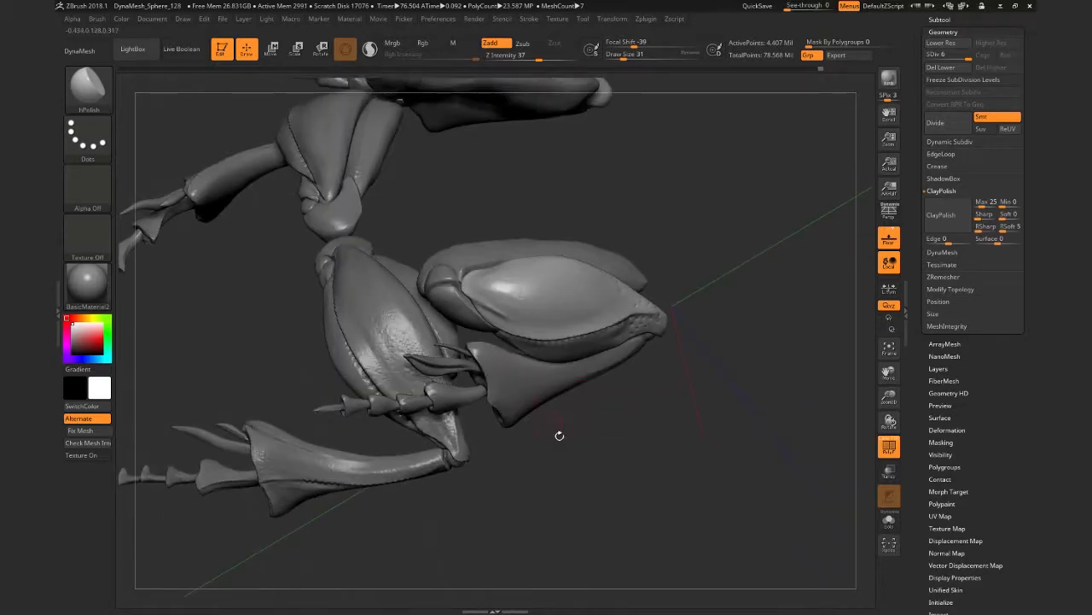
drag(559, 436, 689, 365)
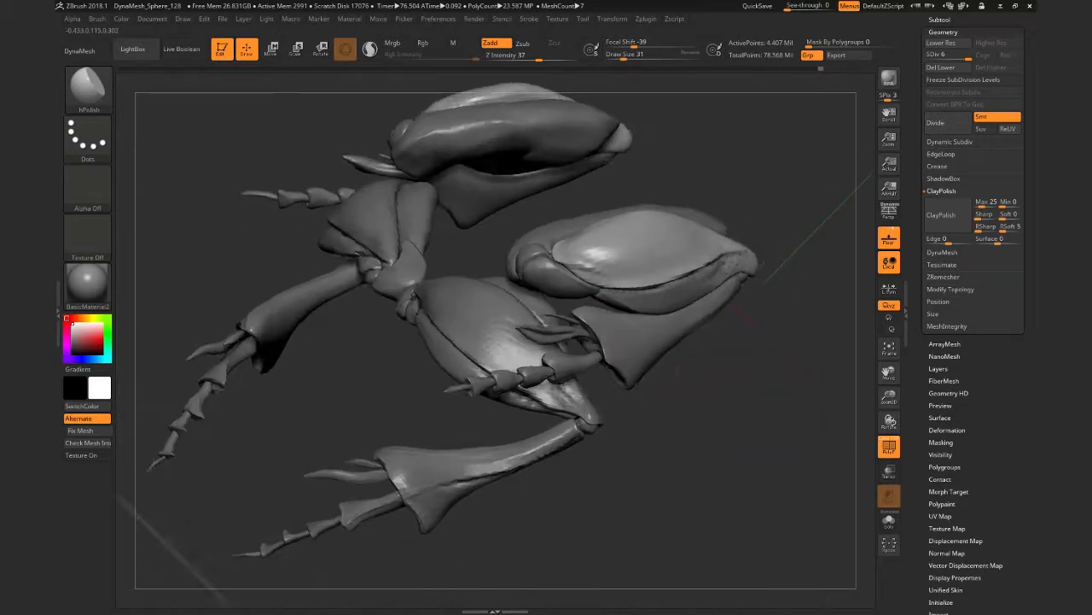
drag(512, 342, 478, 299)
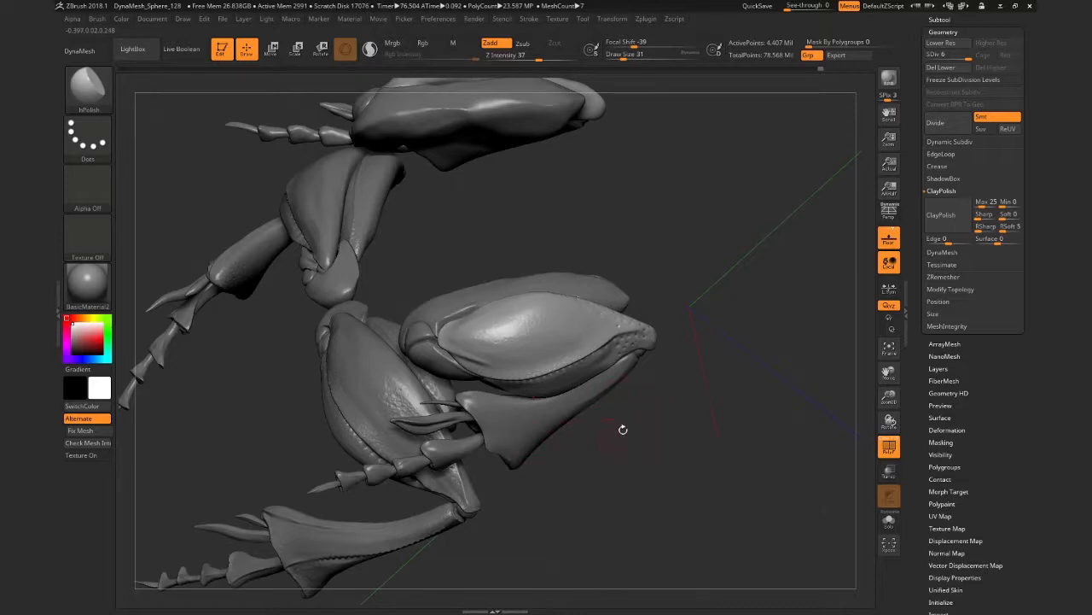
mouse_move(77, 323)
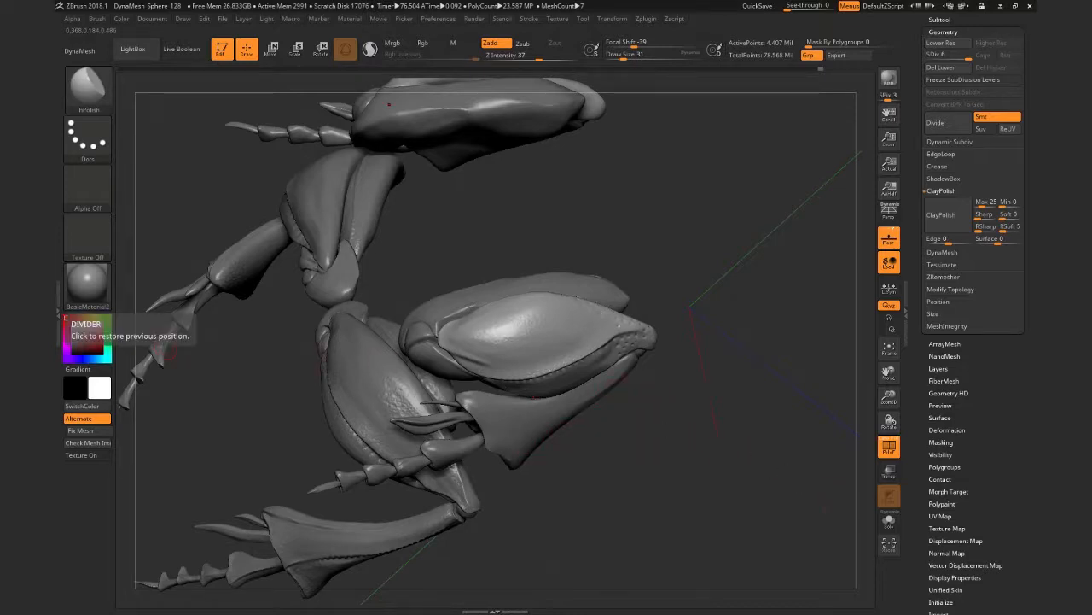